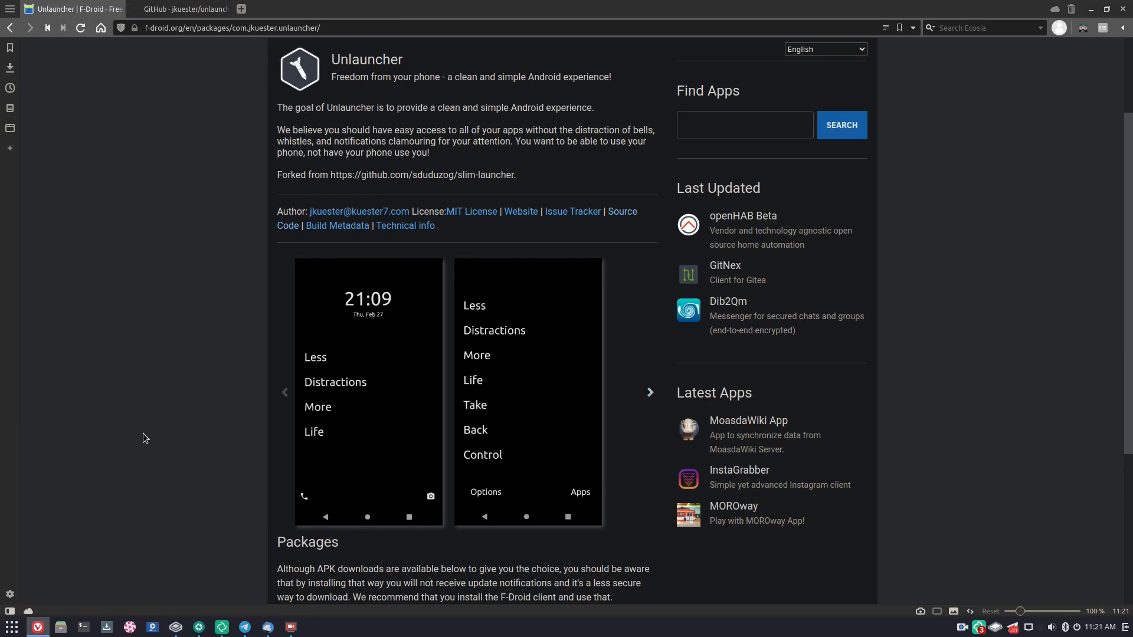
mouse_move(149, 420)
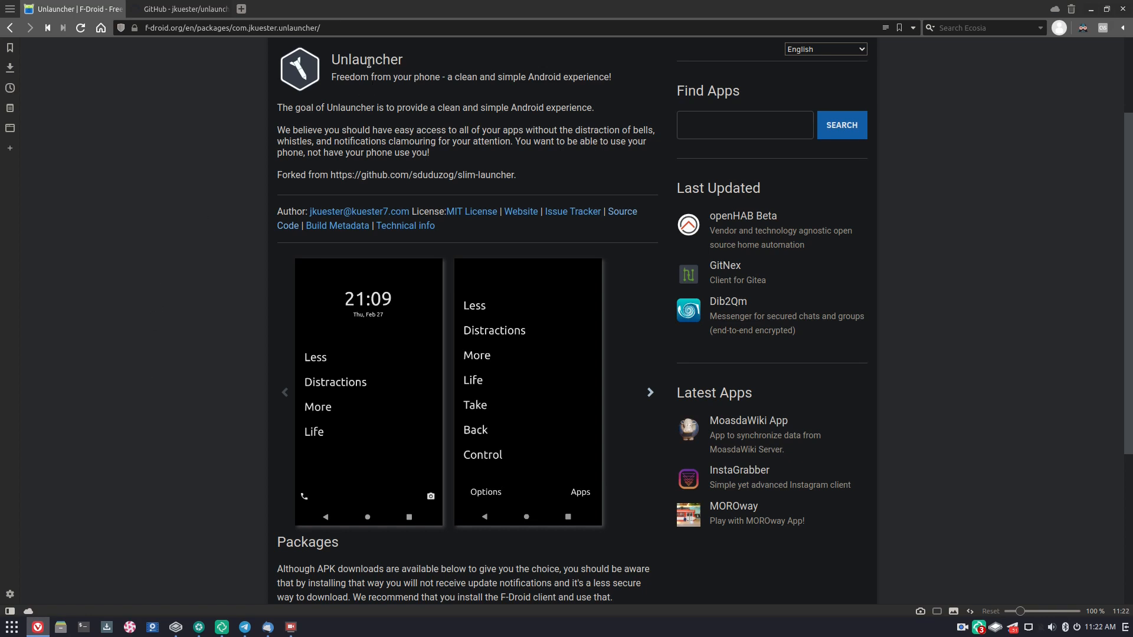
Scroll up and down the open page before moving to GitHub
scroll(up, 3)
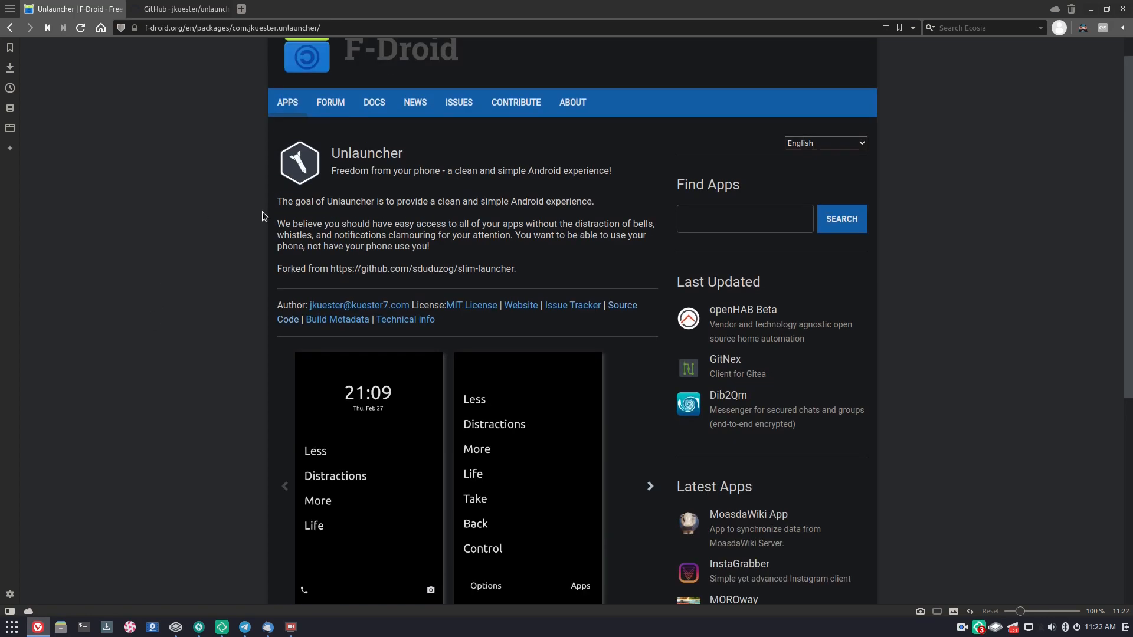
scroll(up, 3)
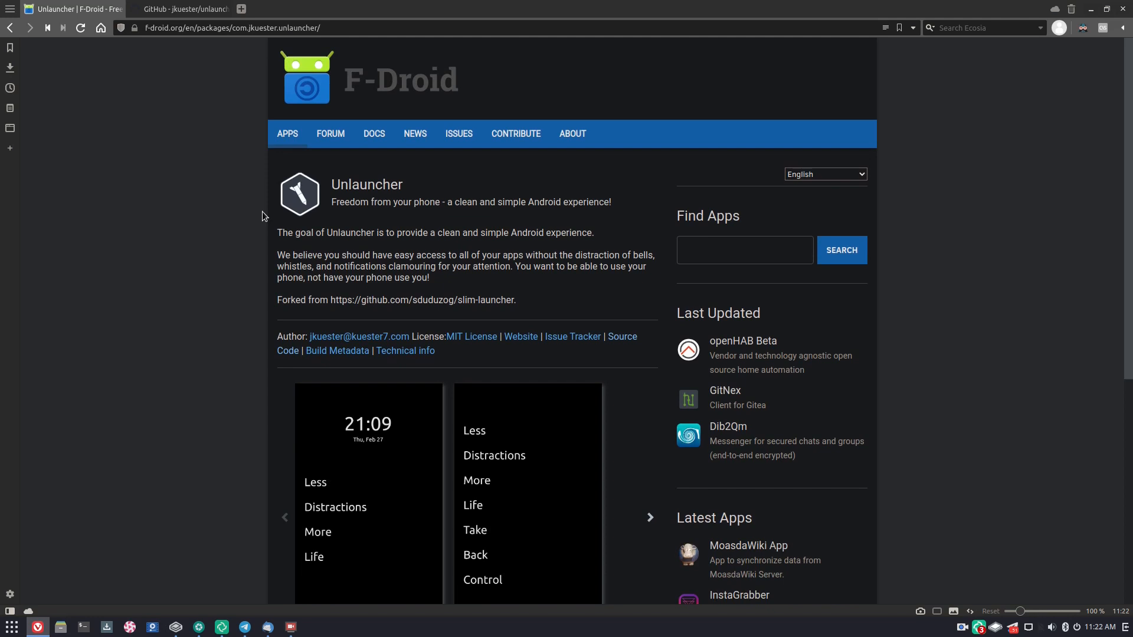
scroll(down, 3)
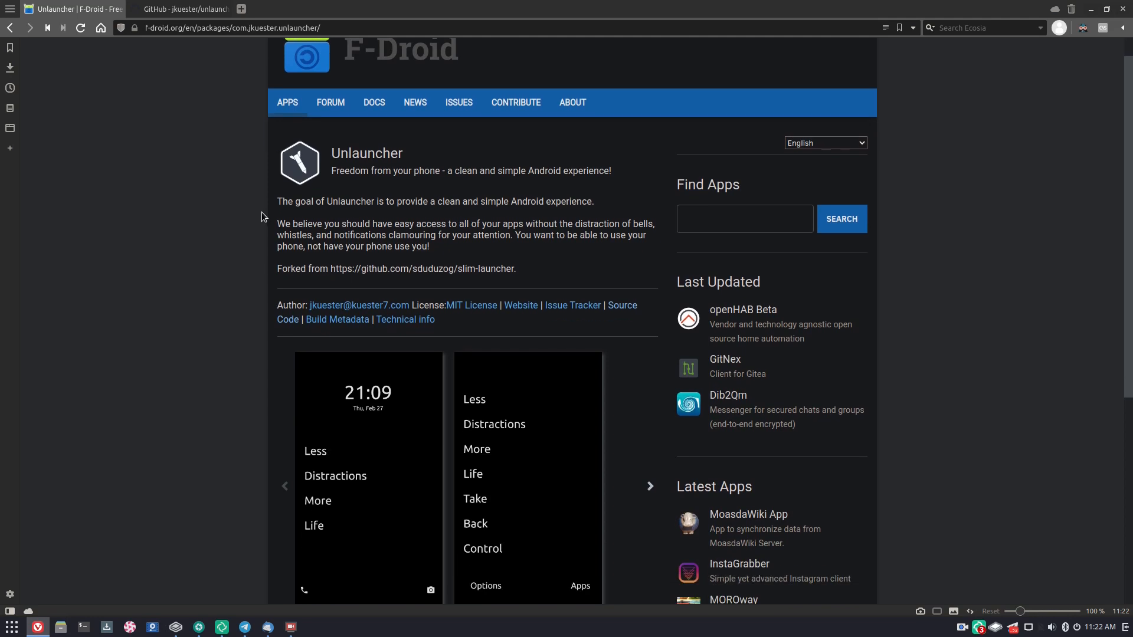
mouse_move(331, 173)
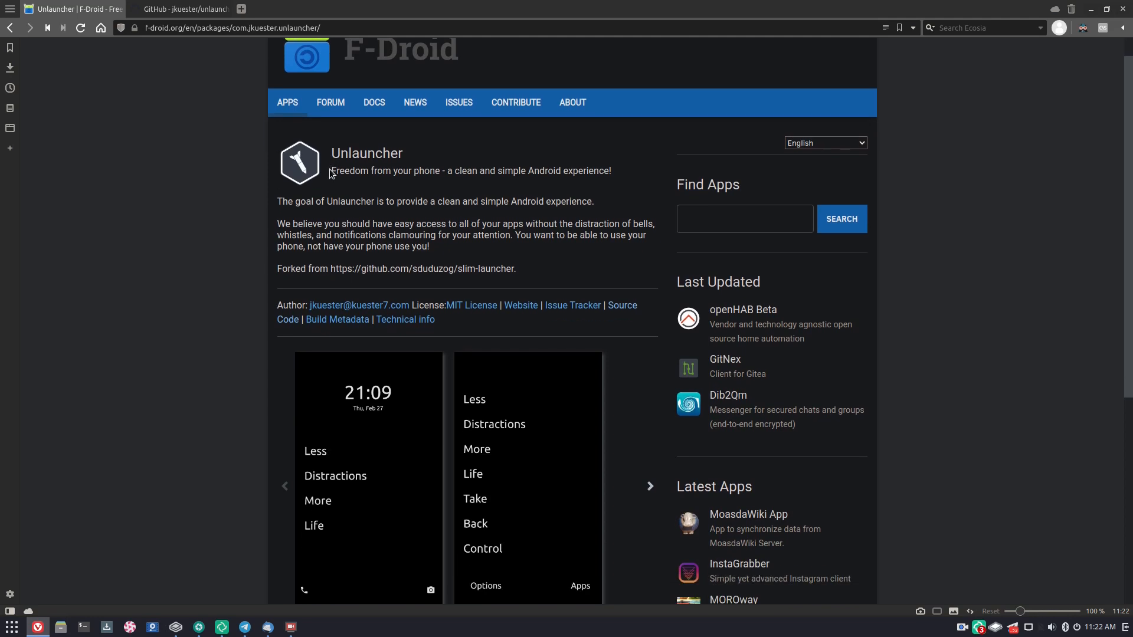
mouse_move(441, 171)
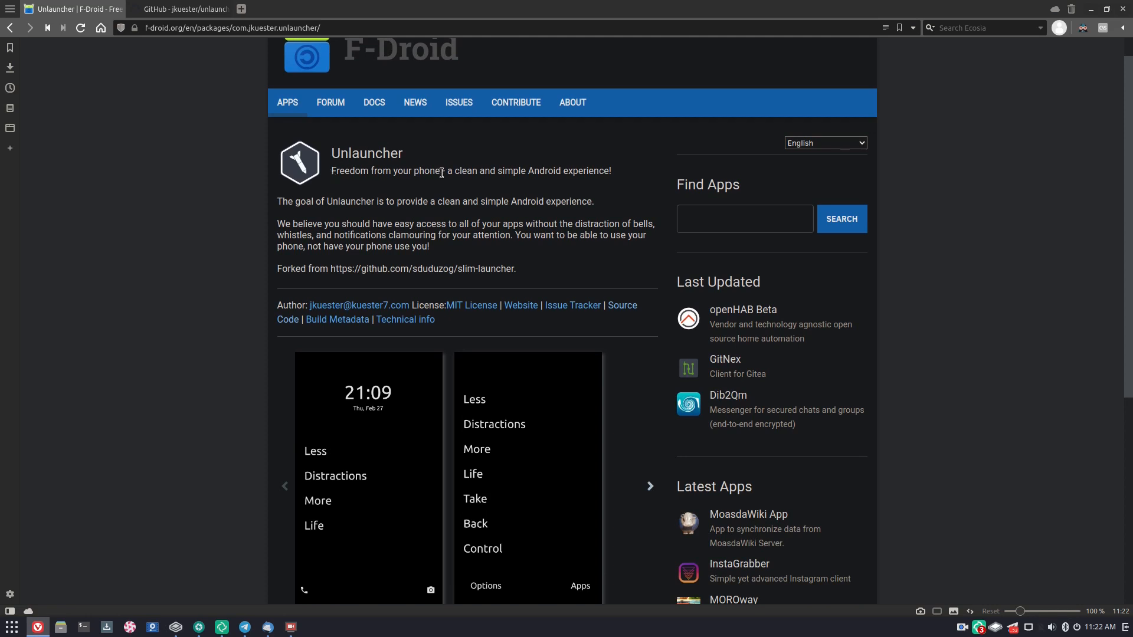
mouse_move(511, 188)
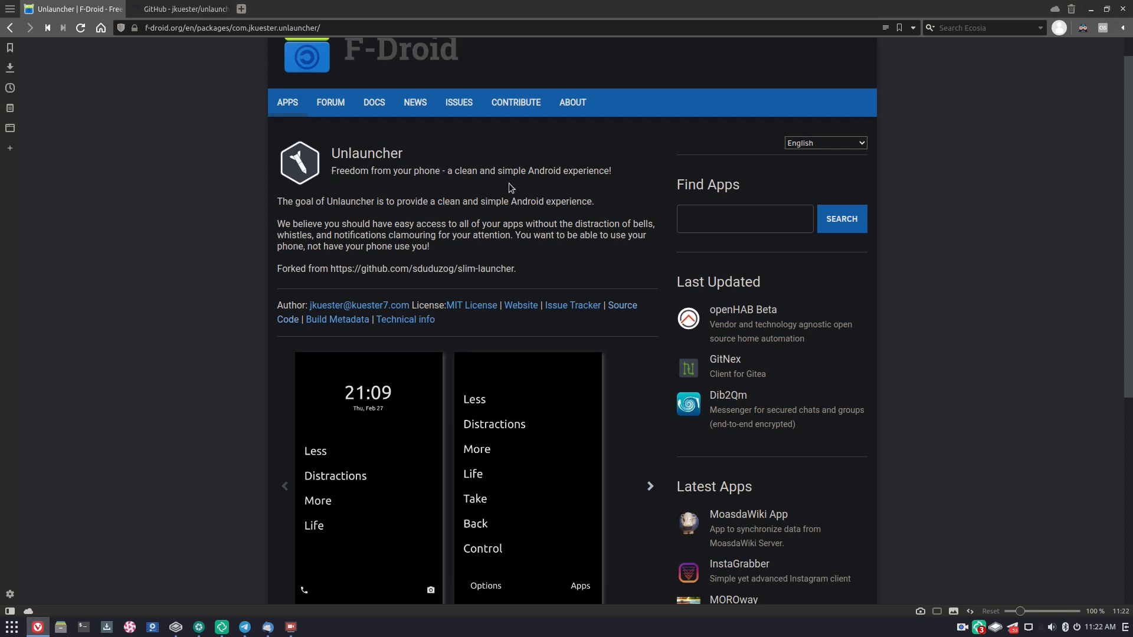
scroll(down, 3)
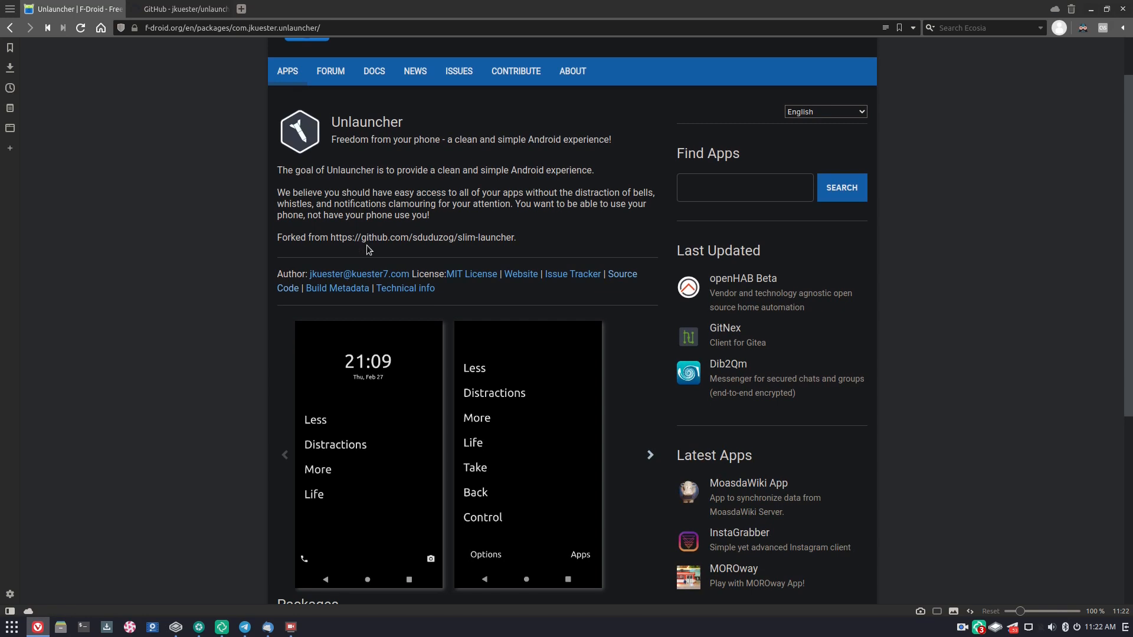
mouse_move(283, 179)
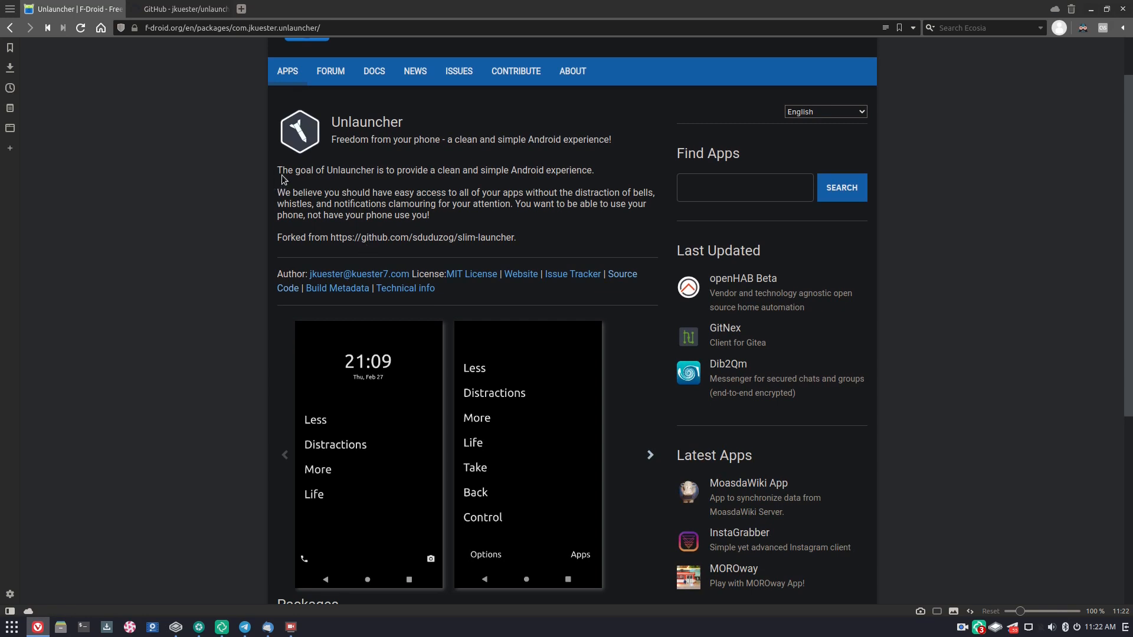
mouse_move(276, 190)
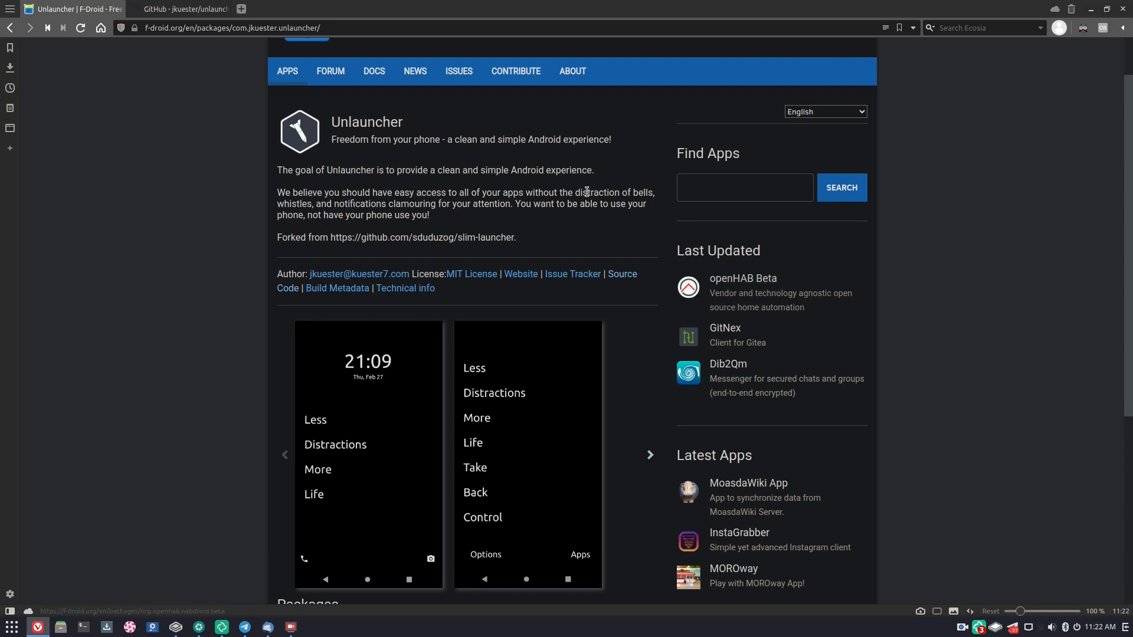
mouse_move(461, 224)
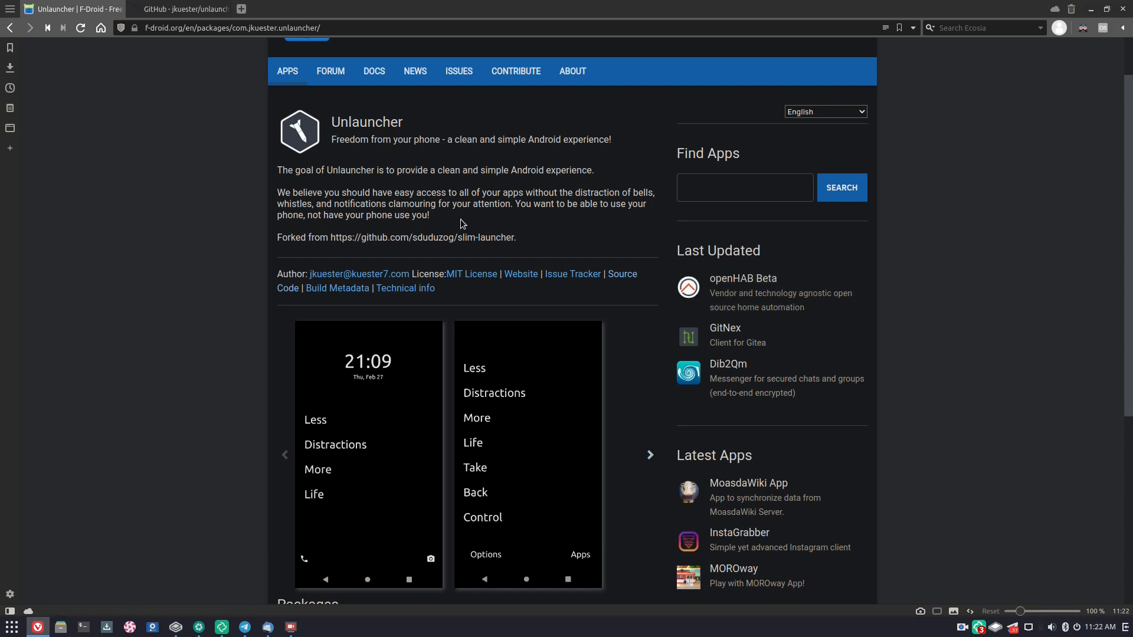
mouse_move(212, 256)
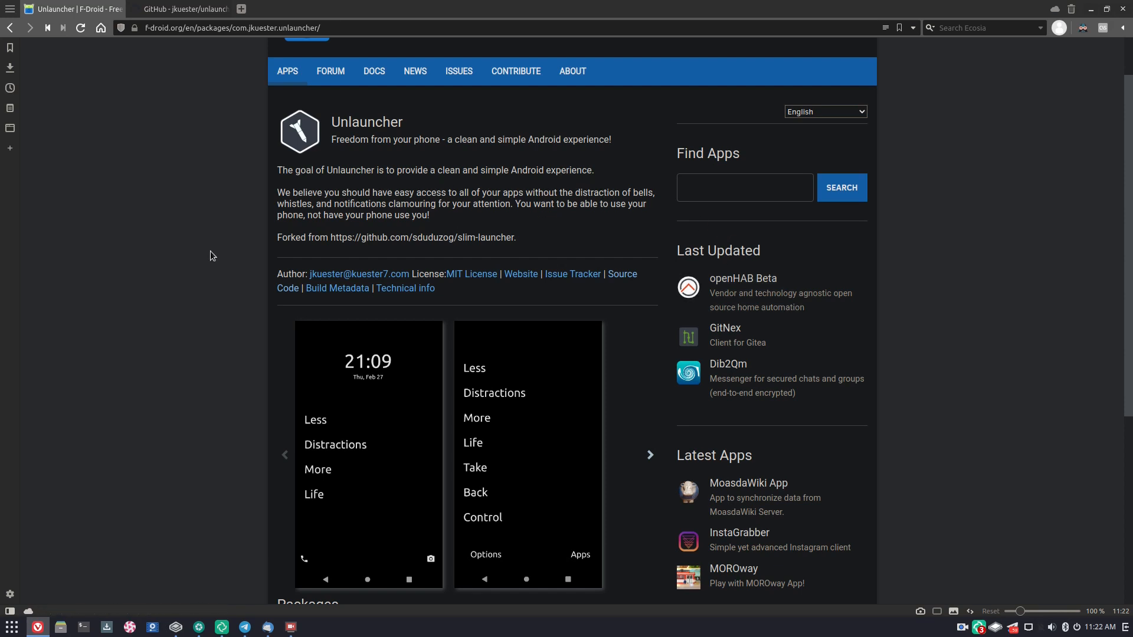
scroll(down, 3)
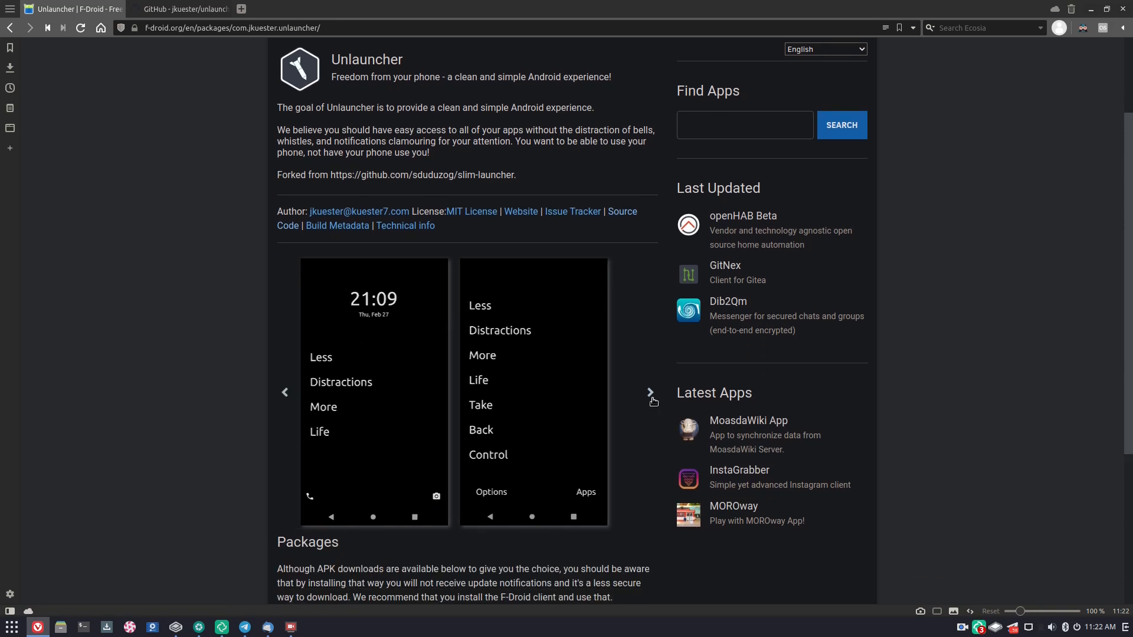
scroll(down, 3)
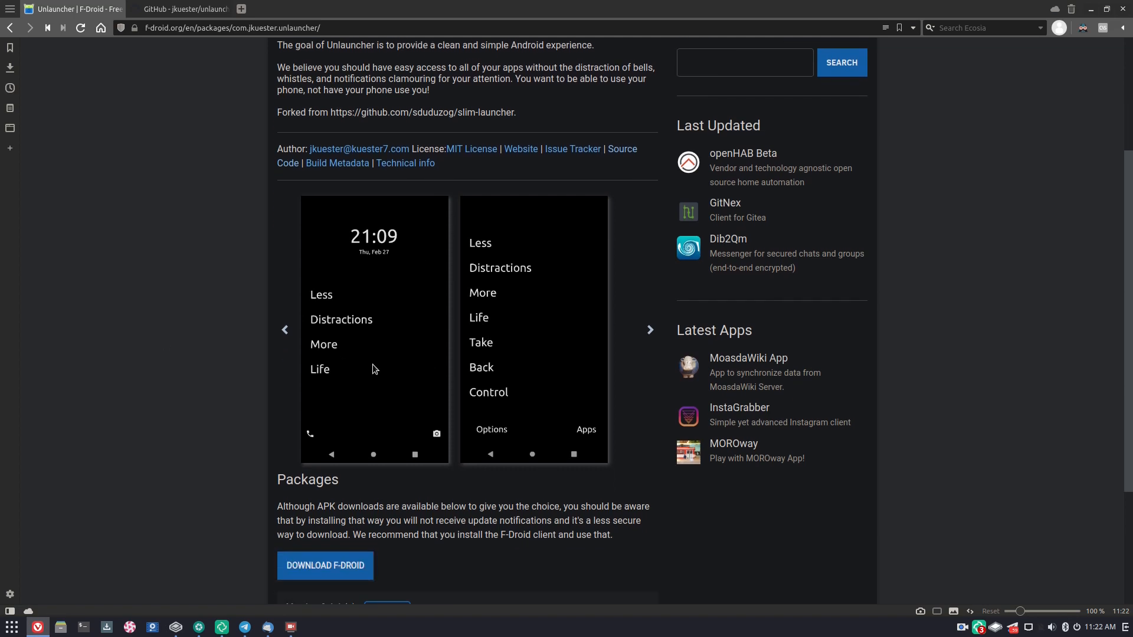
scroll(down, 3)
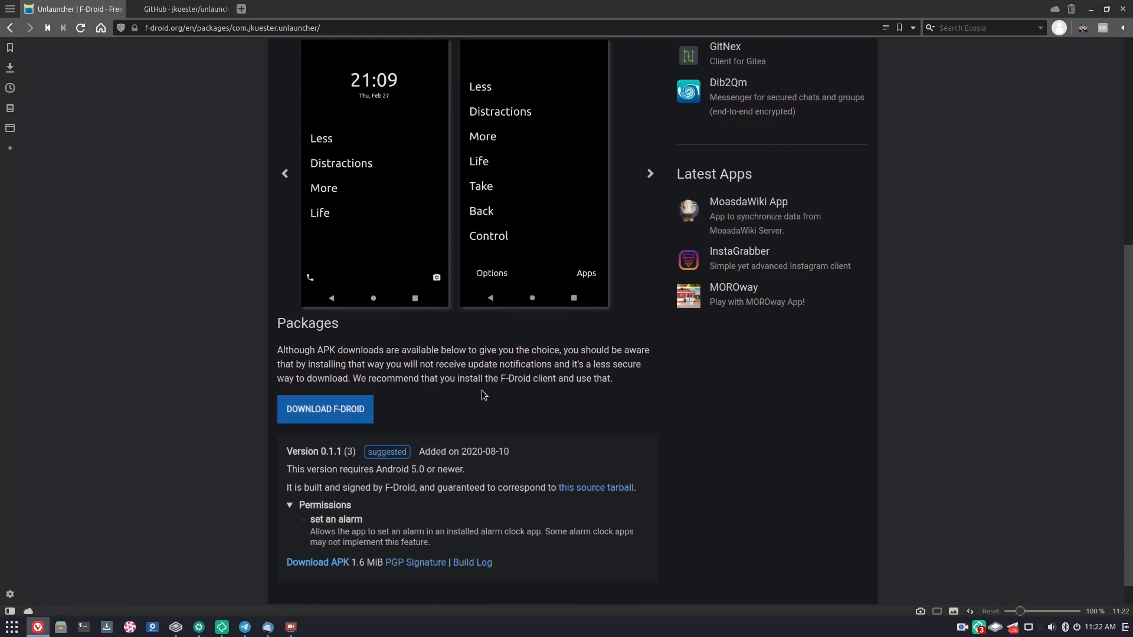
scroll(up, 3)
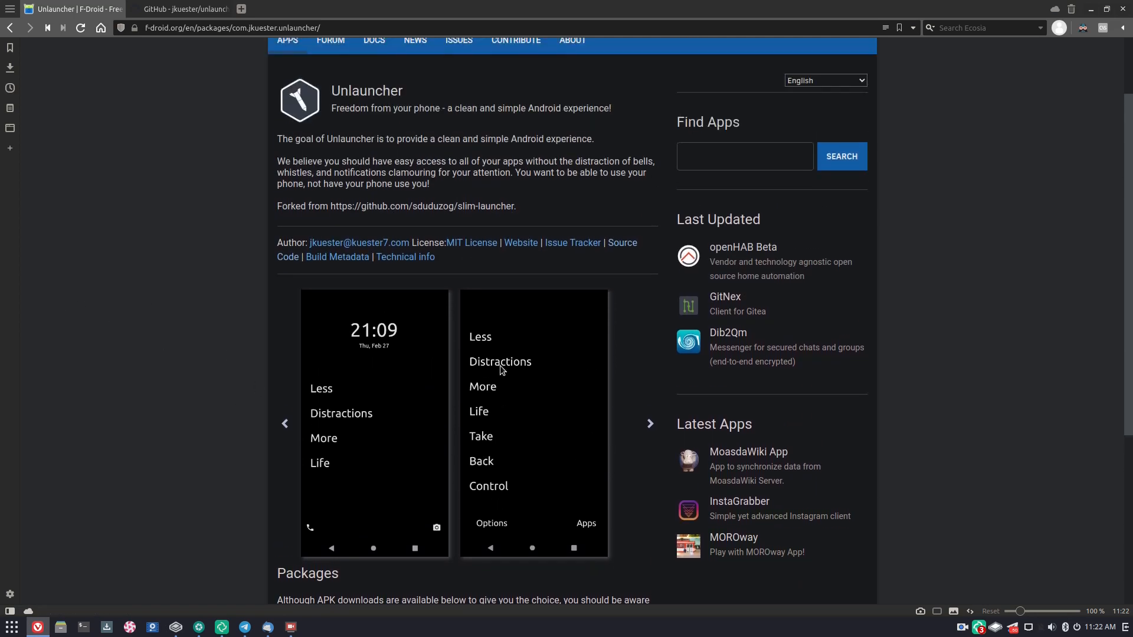
mouse_move(151, 54)
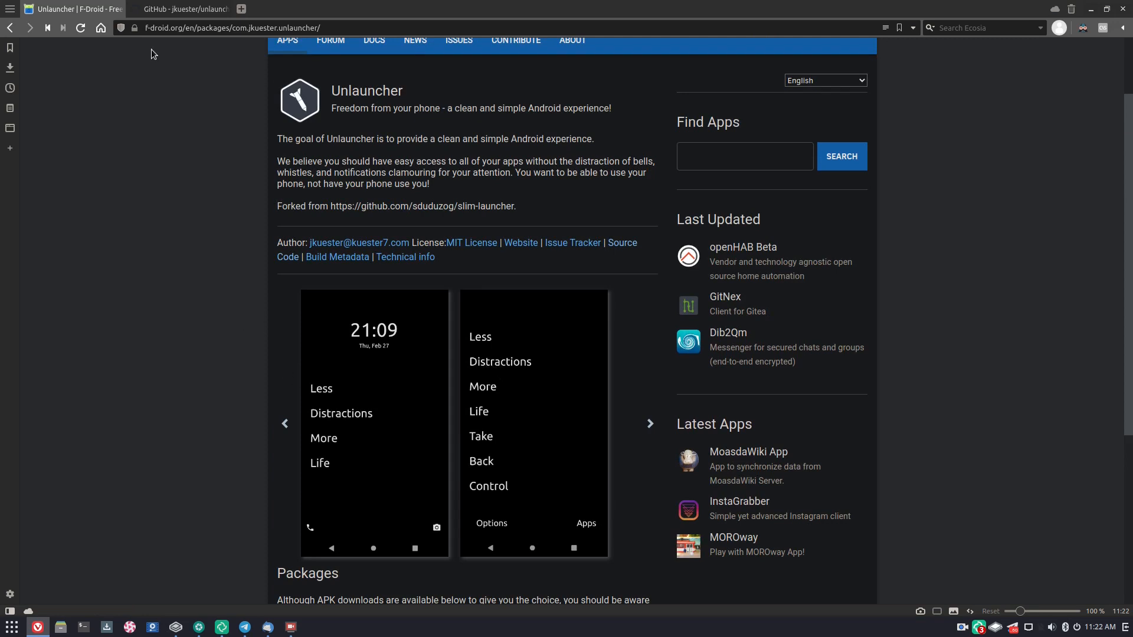
On the Unlauncher GitHub page, scroll the README down to About and Project History
click(178, 9)
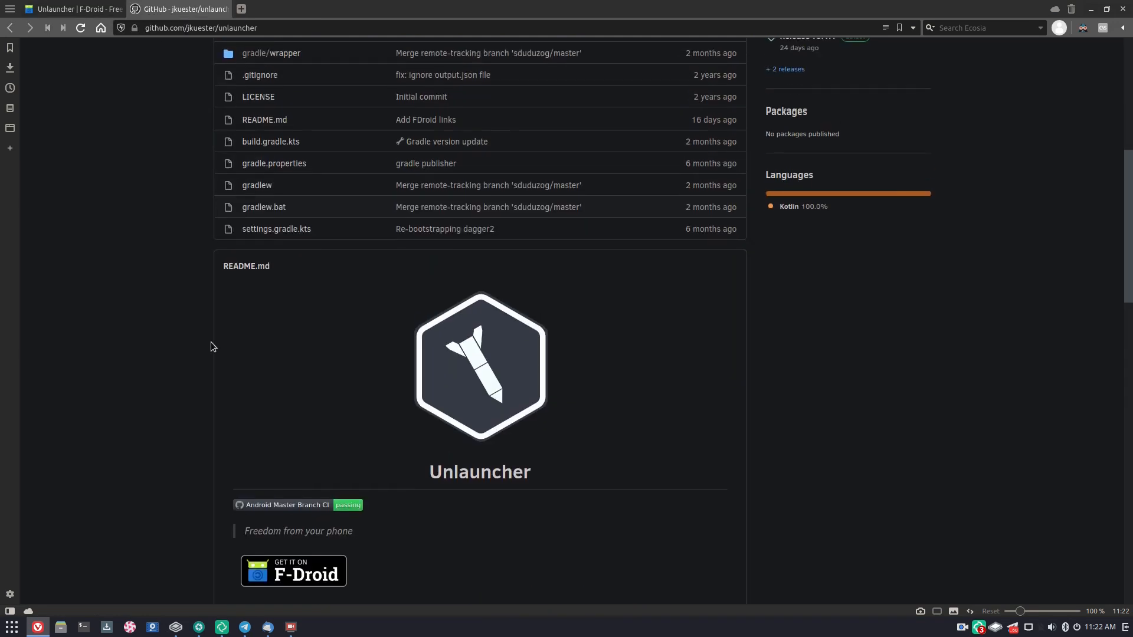
scroll(down, 3)
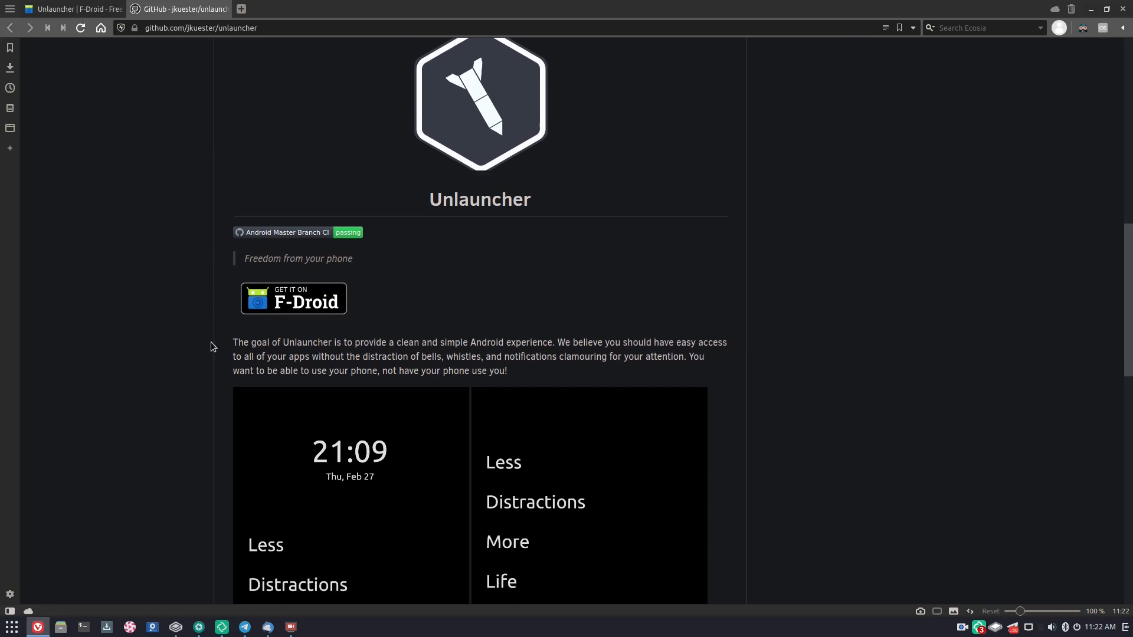
scroll(down, 3)
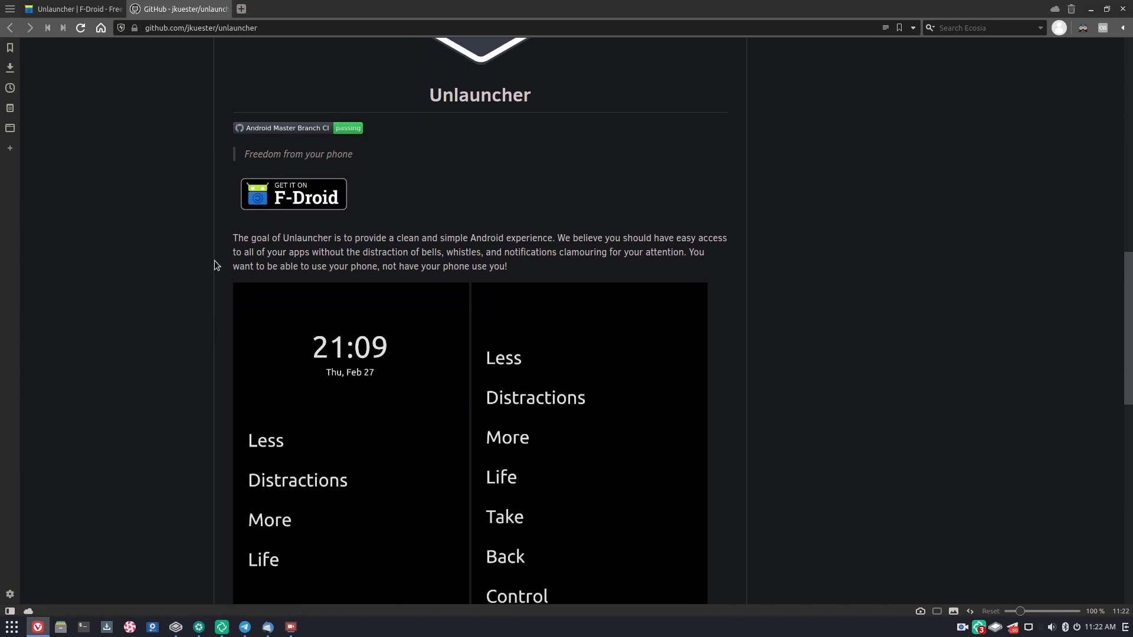
scroll(down, 3)
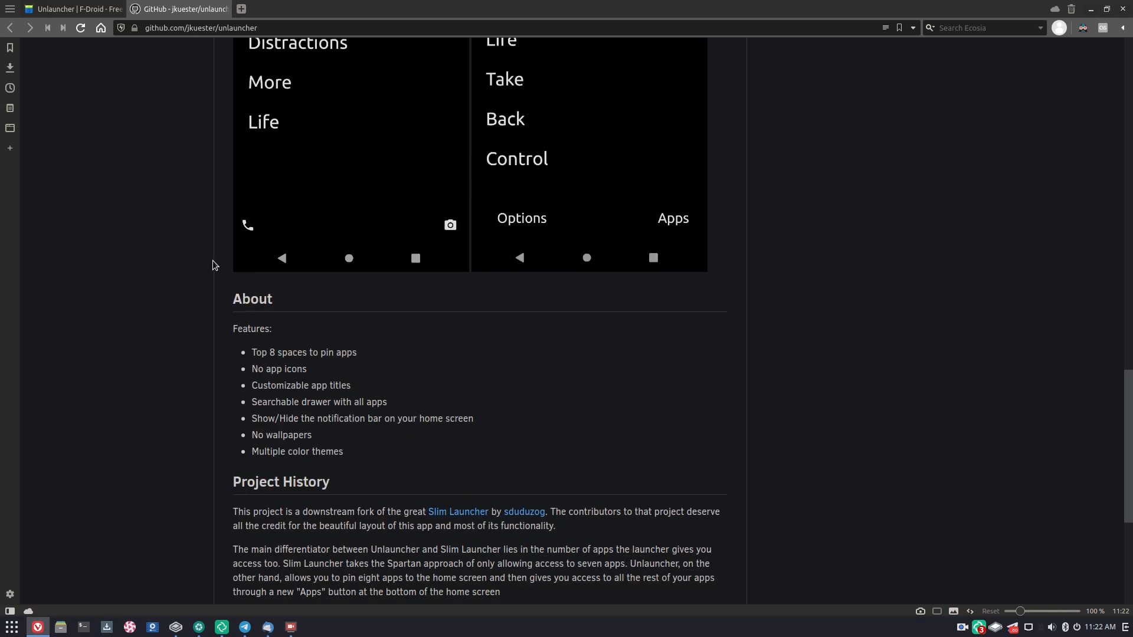
scroll(down, 3)
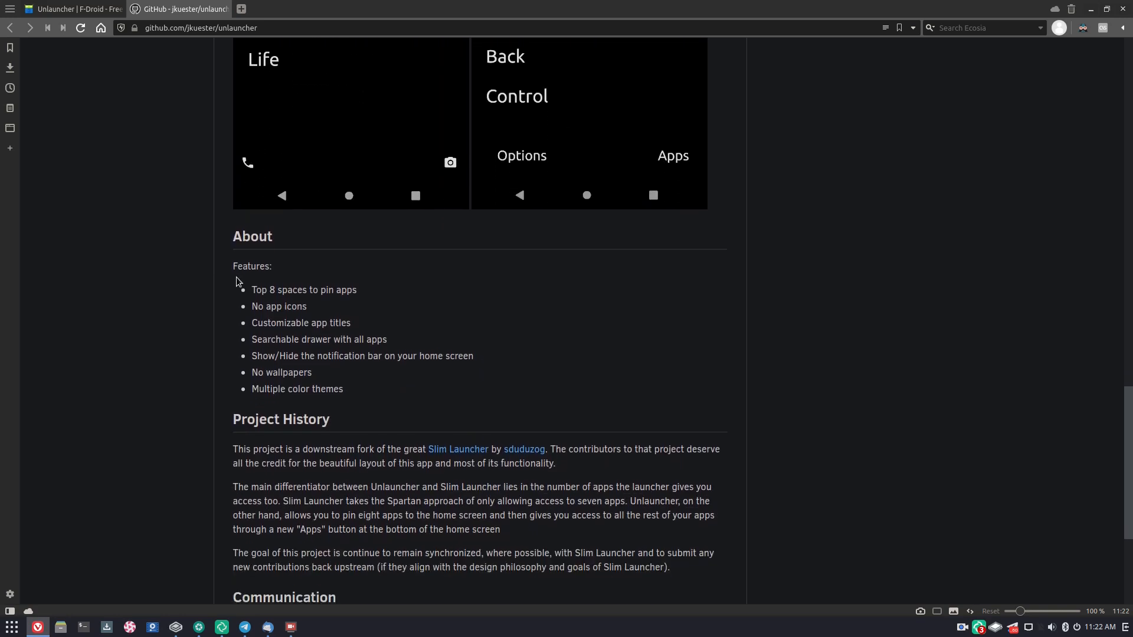
mouse_move(272, 290)
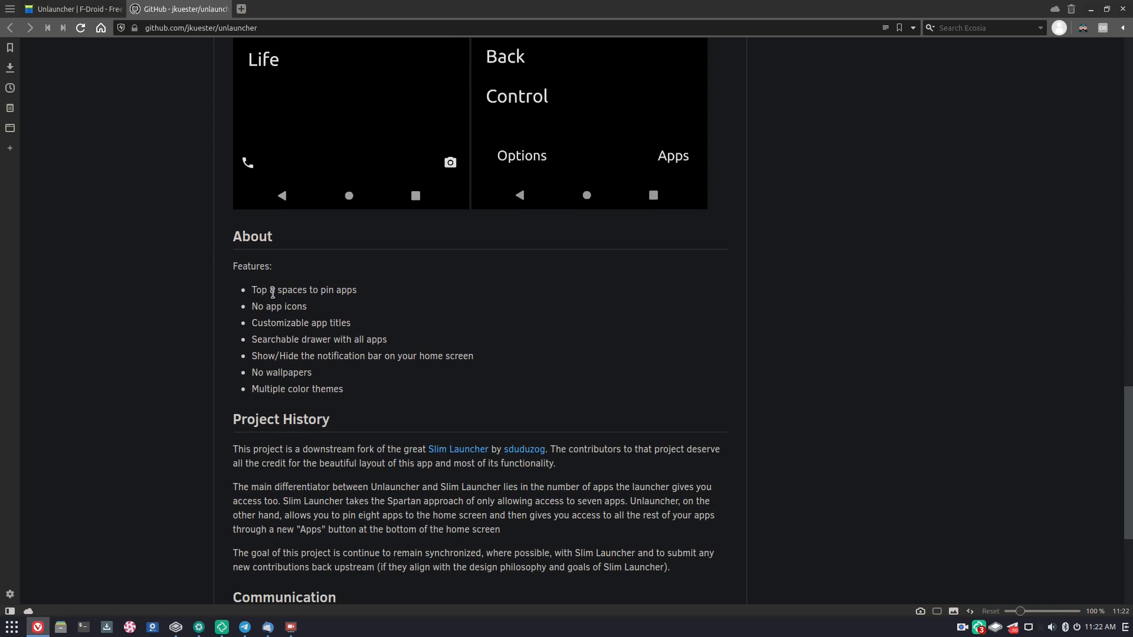
mouse_move(253, 299)
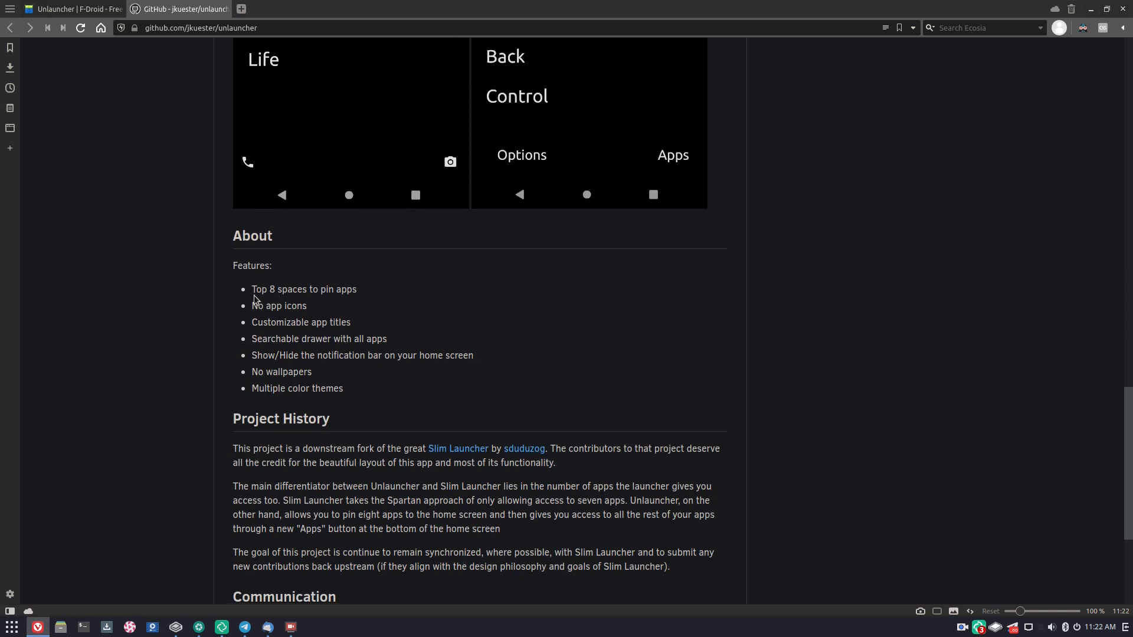
scroll(down, 3)
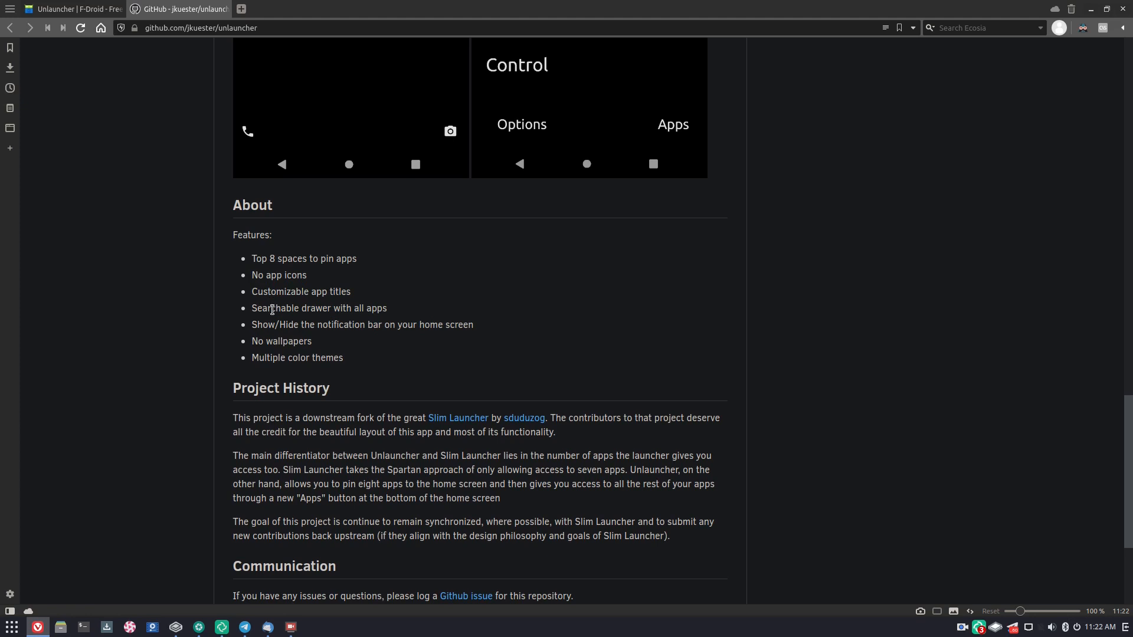
scroll(down, 3)
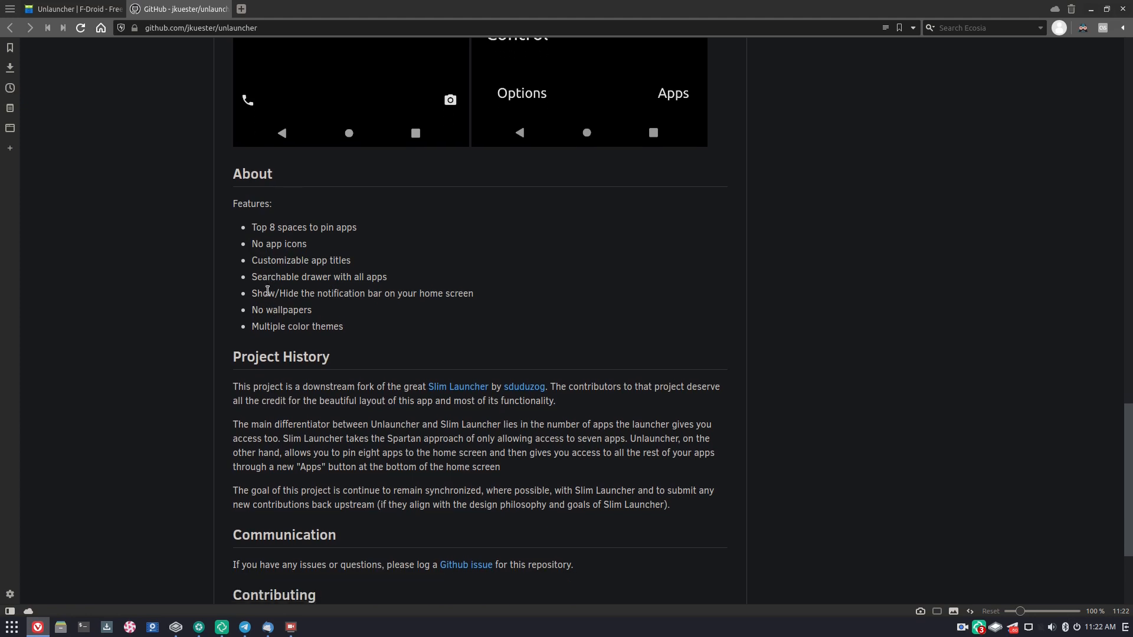
scroll(down, 3)
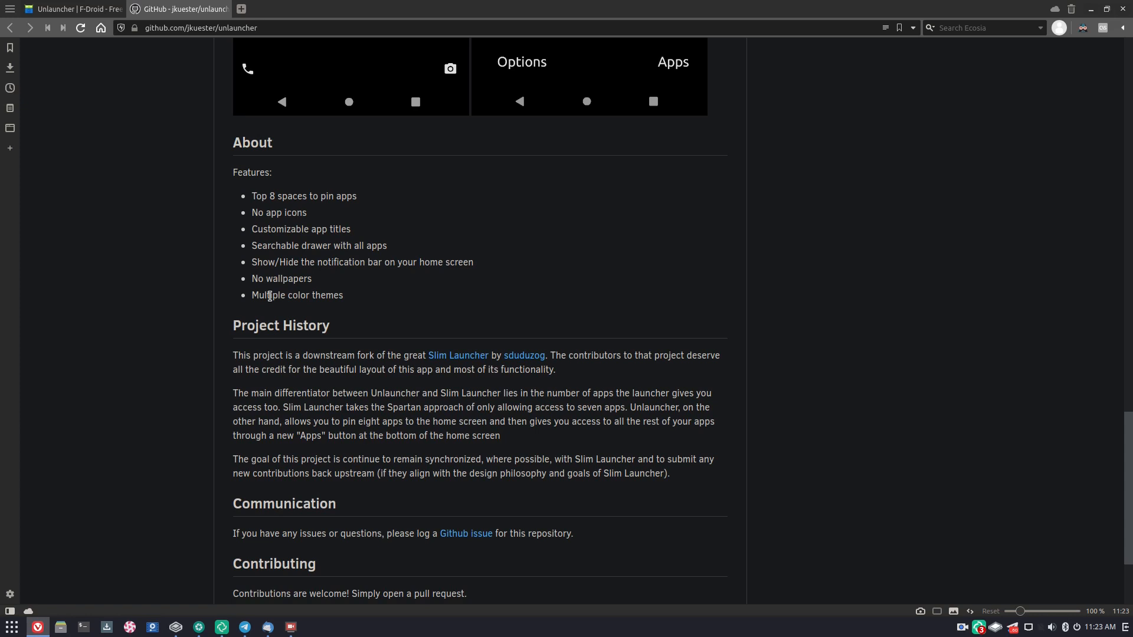
scroll(down, 3)
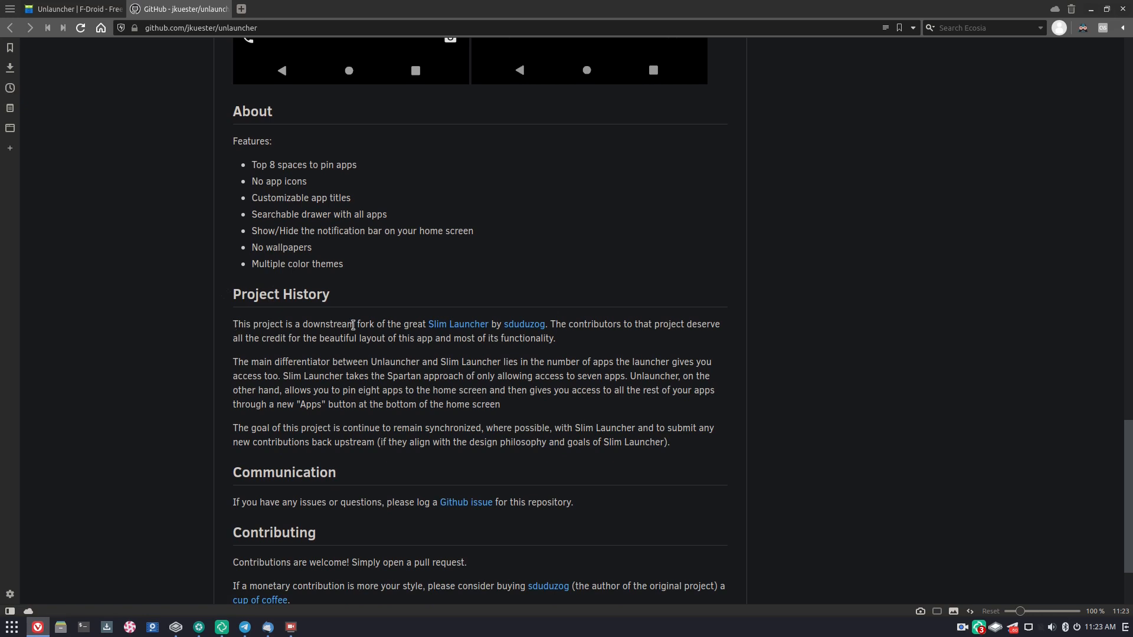
mouse_move(458, 324)
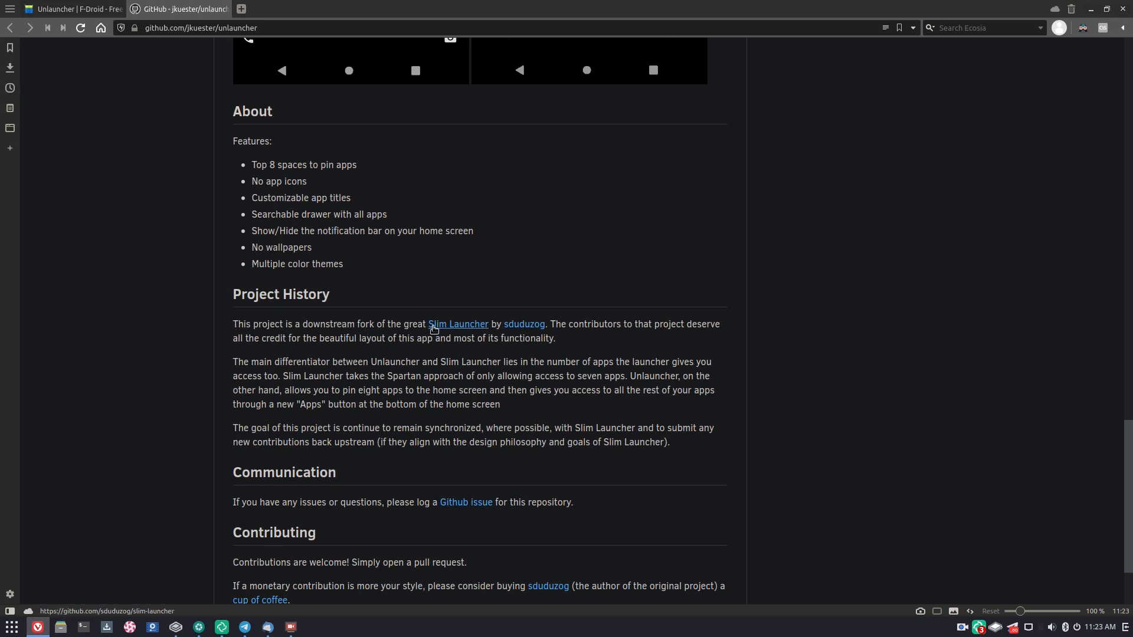
scroll(down, 3)
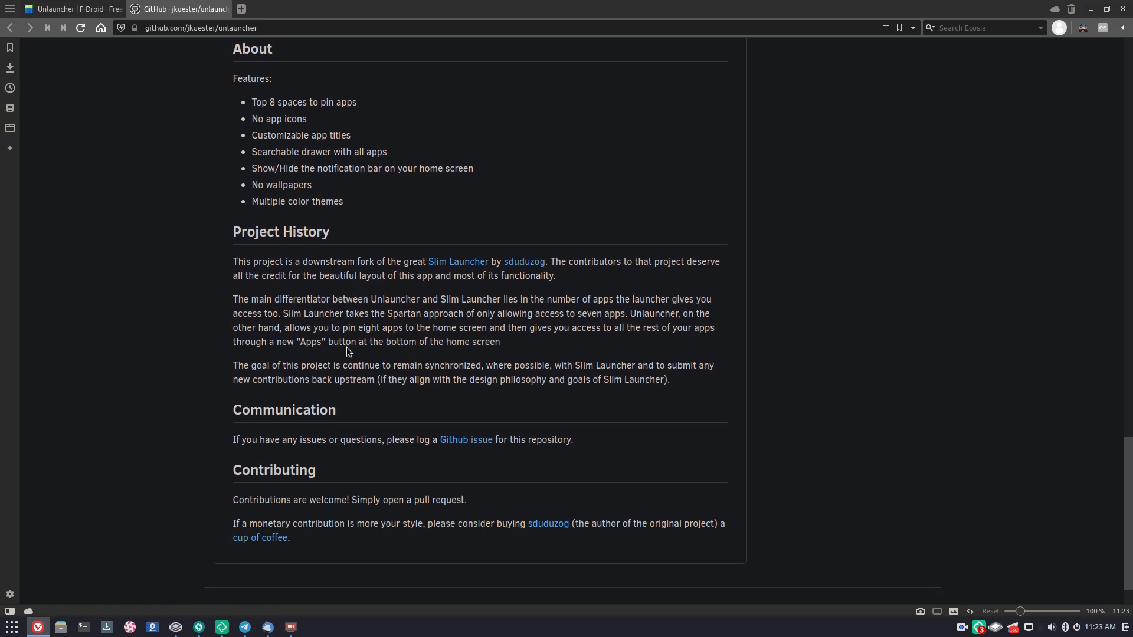
mouse_move(230, 312)
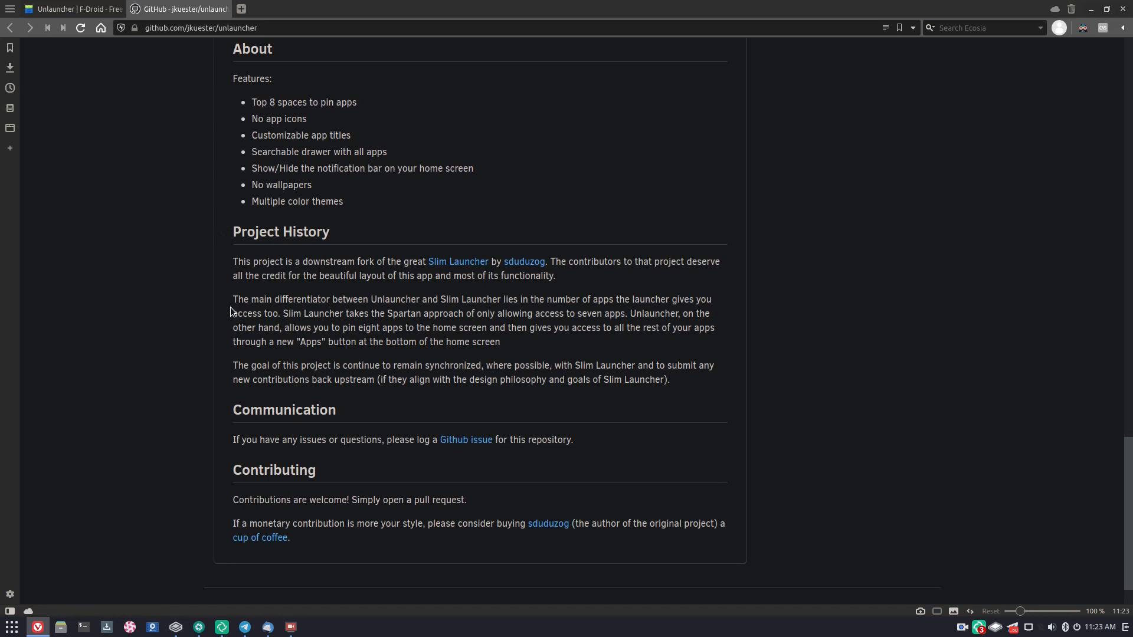
mouse_move(639, 305)
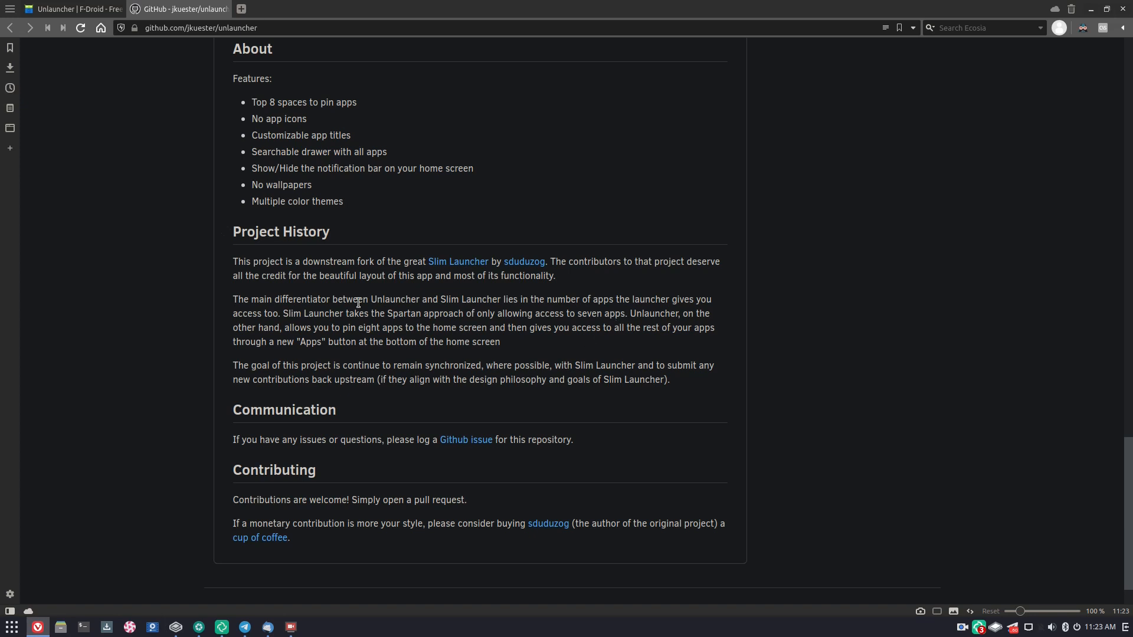
Scroll the README back up to the Unlauncher introduction and screenshots
scroll(up, 3)
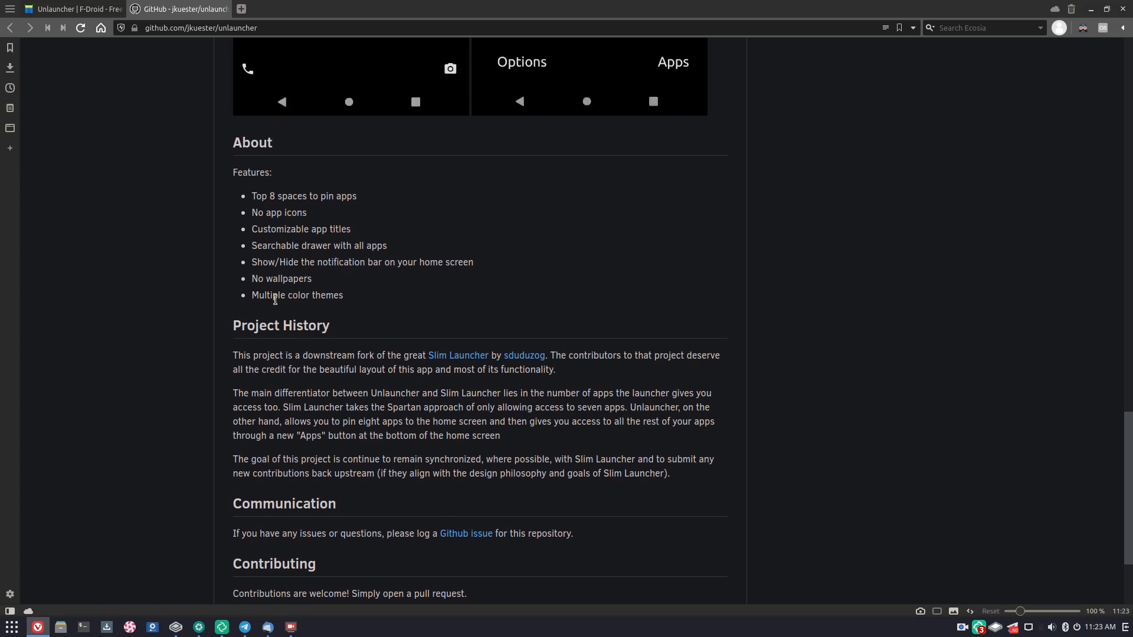
scroll(up, 3)
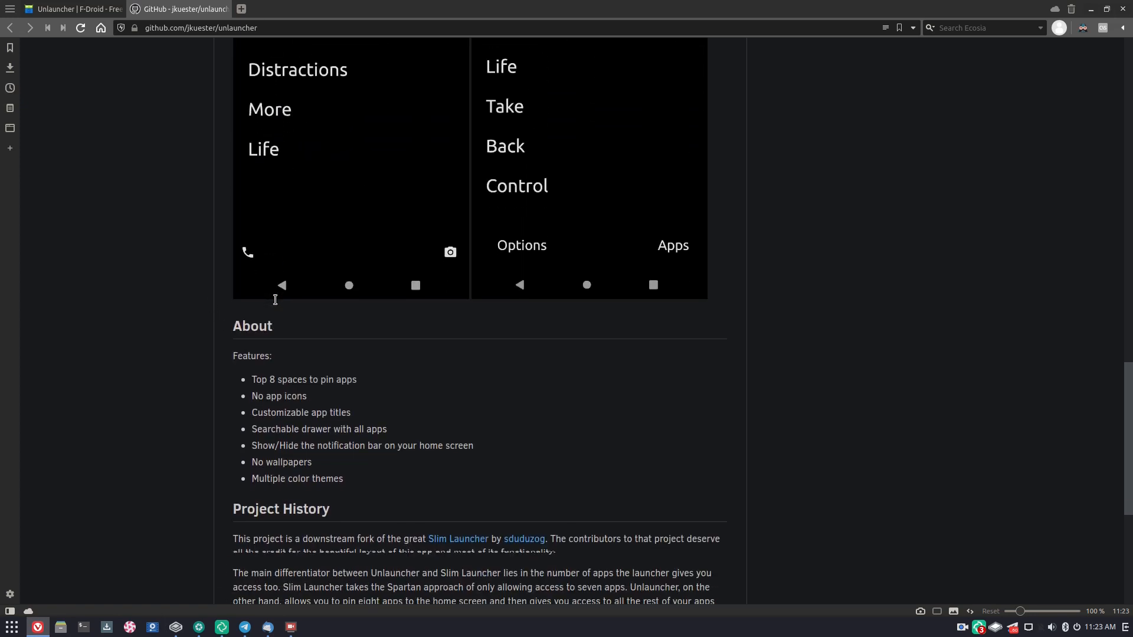
scroll(down, 3)
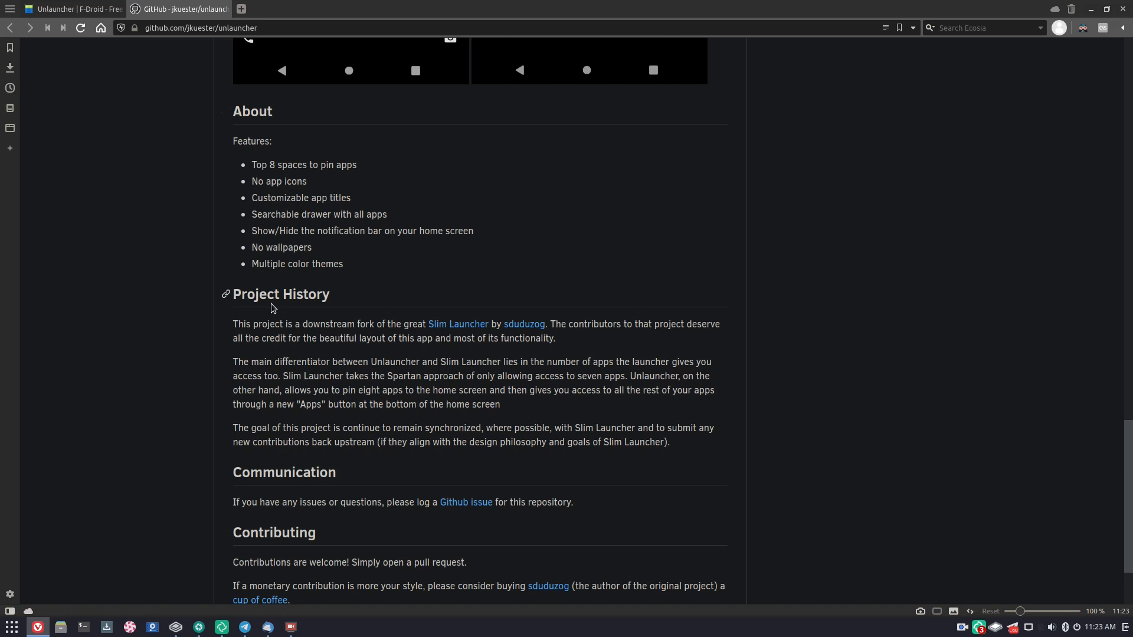
scroll(down, 3)
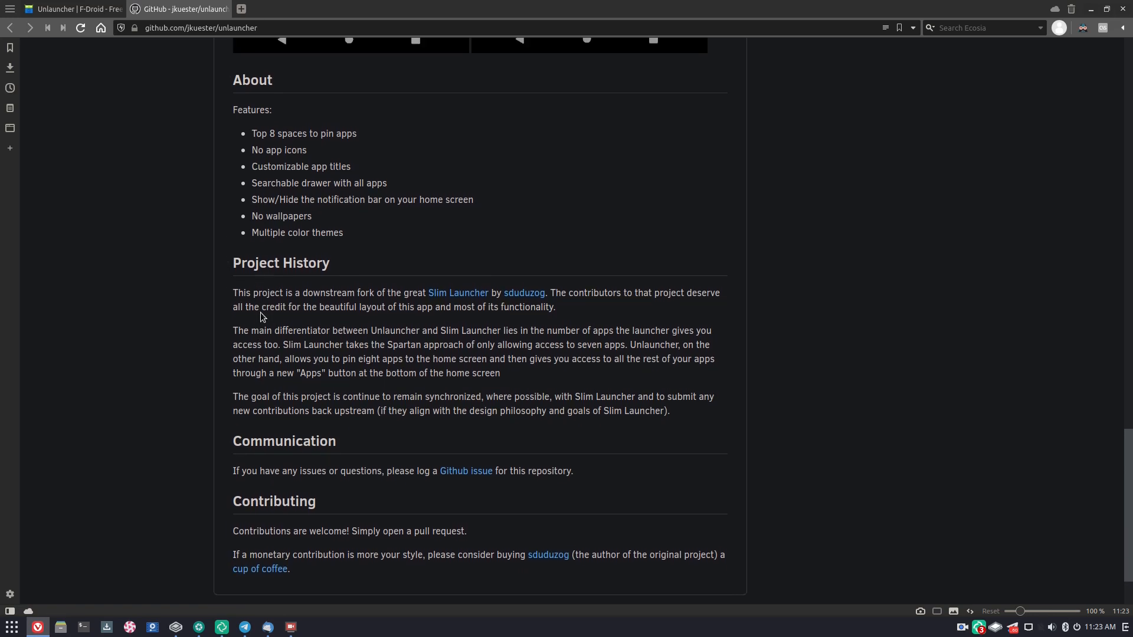
mouse_move(239, 341)
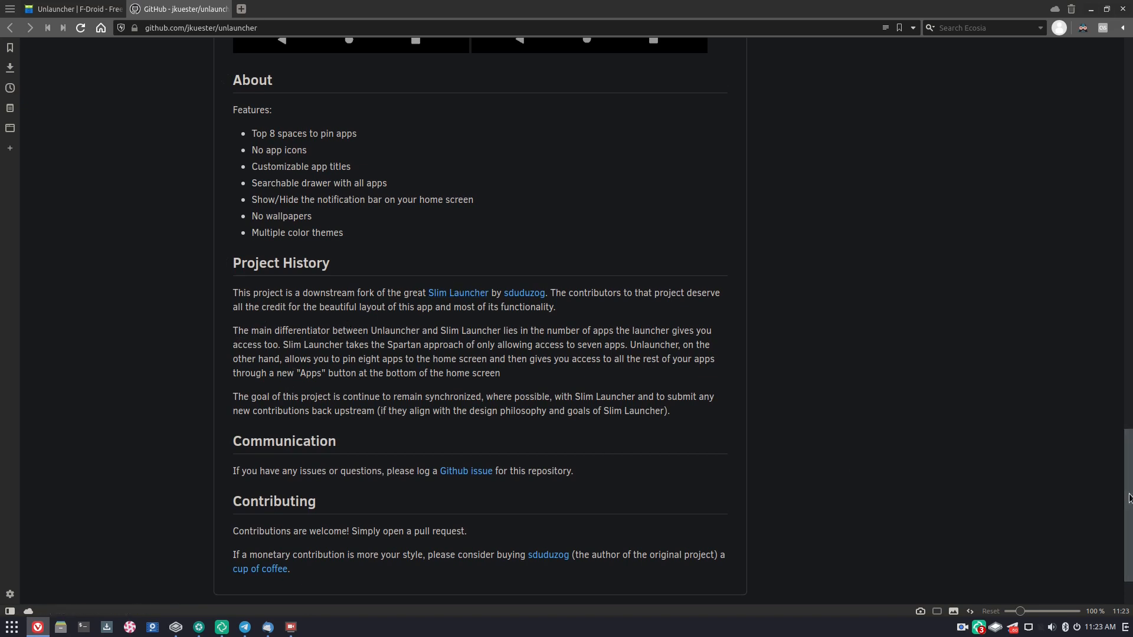
scroll(up, 3)
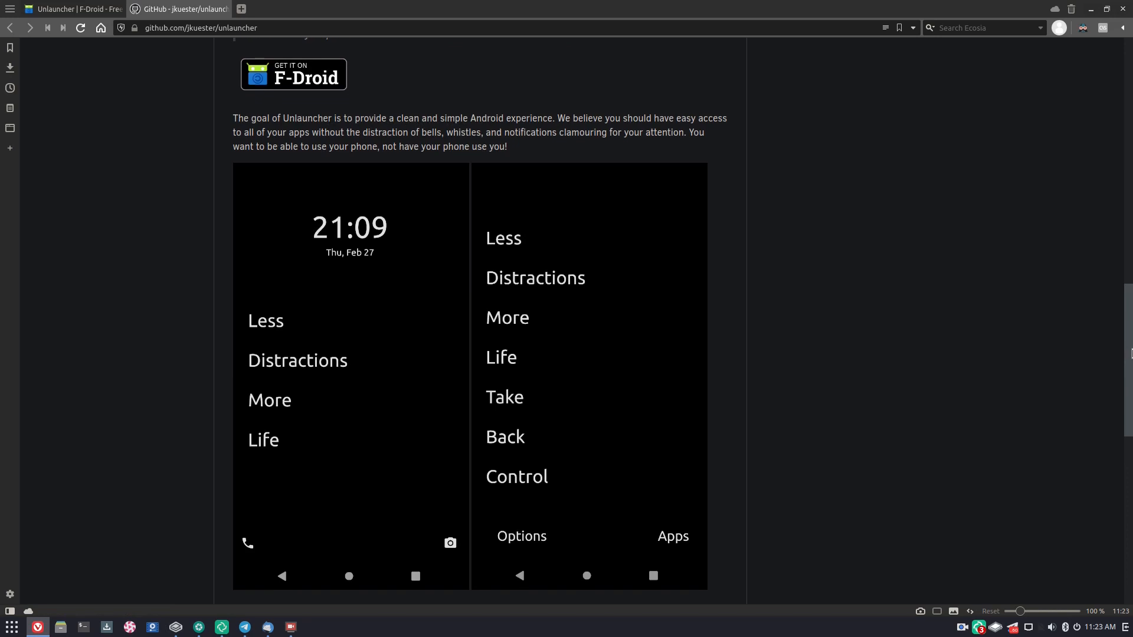
mouse_move(963, 385)
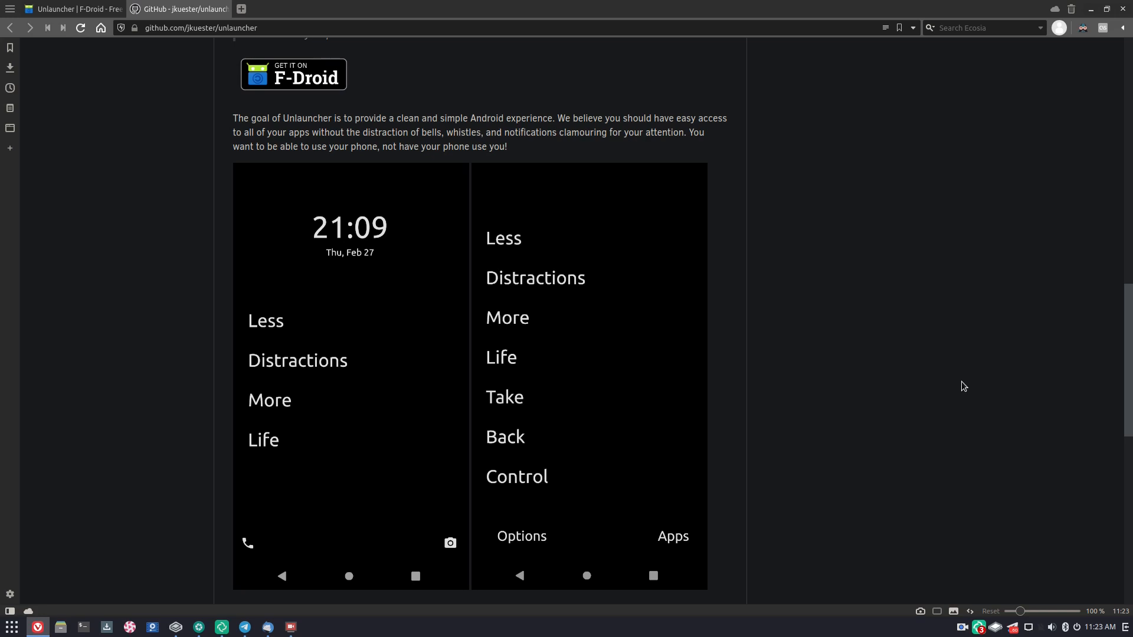
mouse_move(642, 403)
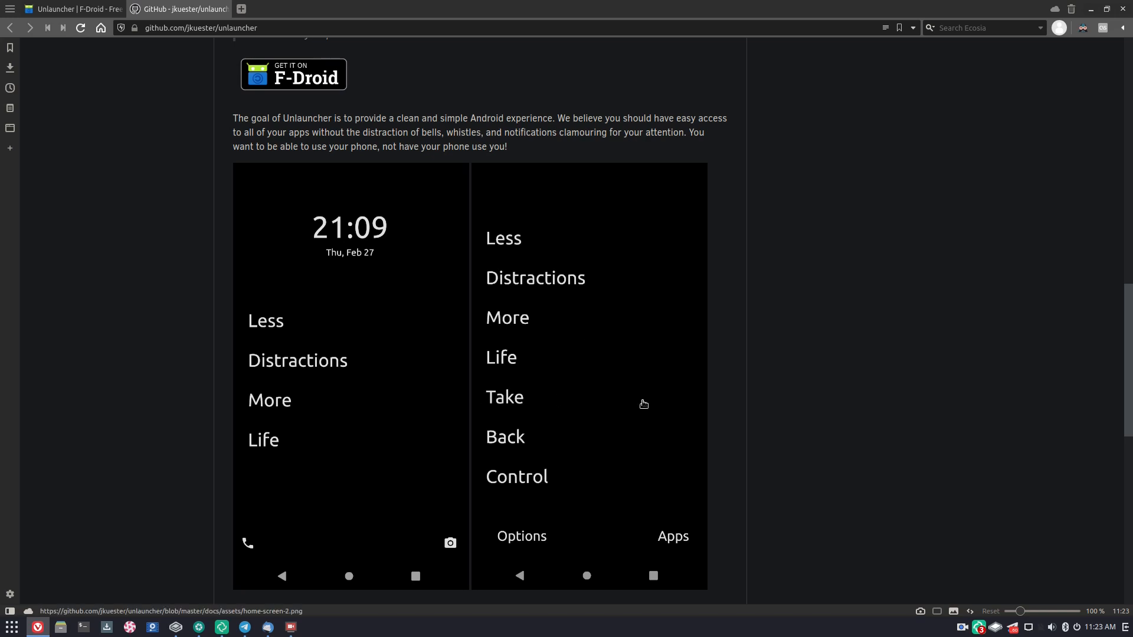
scroll(down, 3)
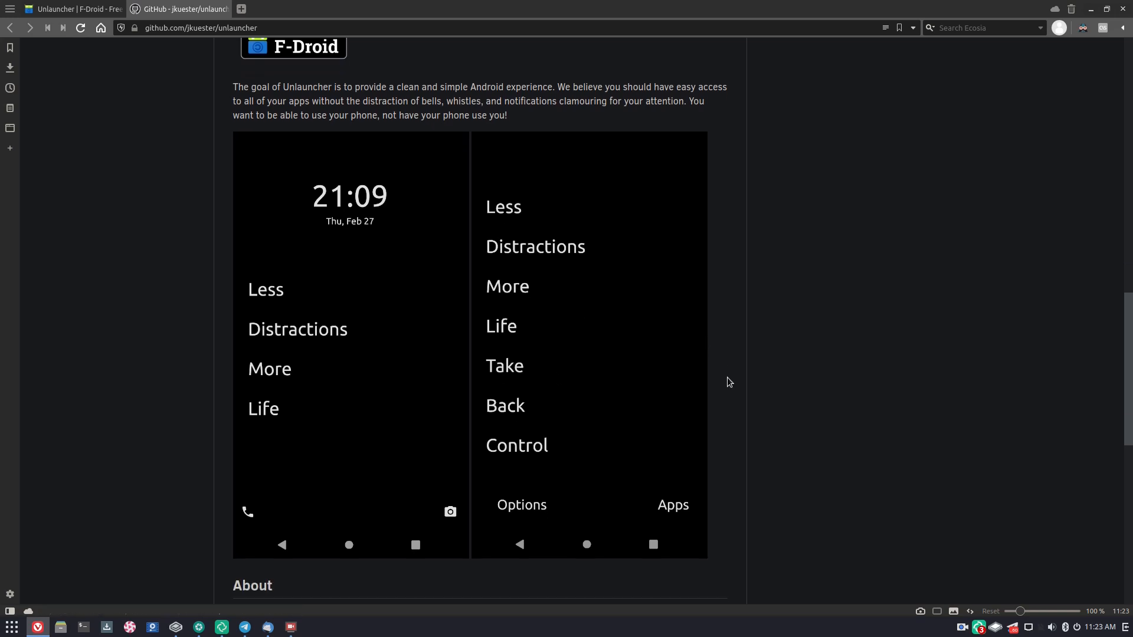
scroll(up, 3)
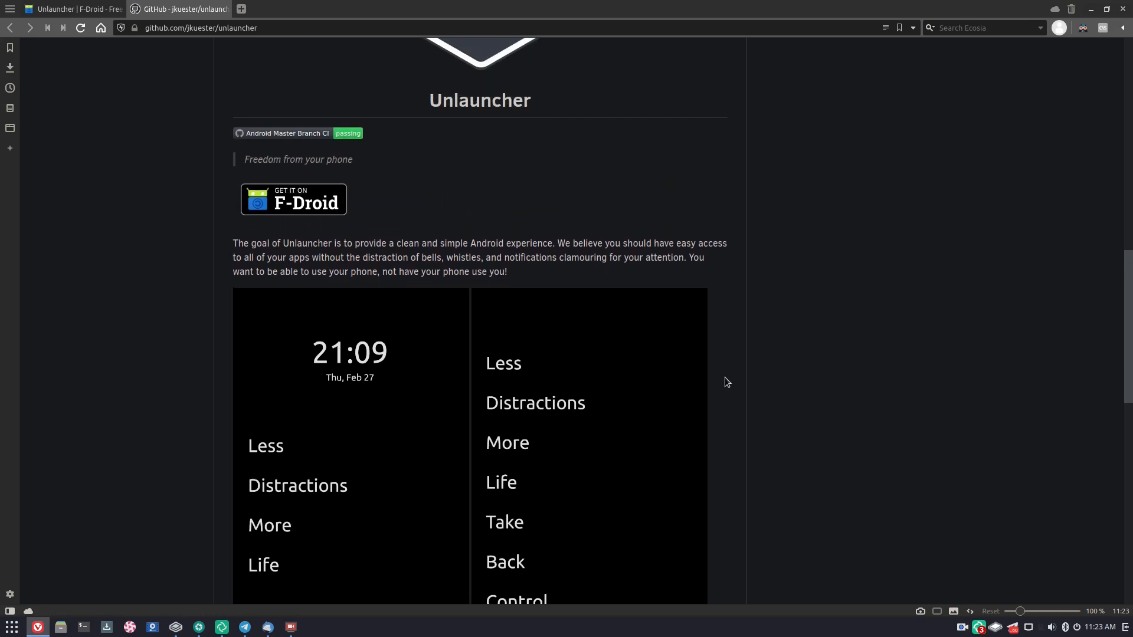
scroll(up, 3)
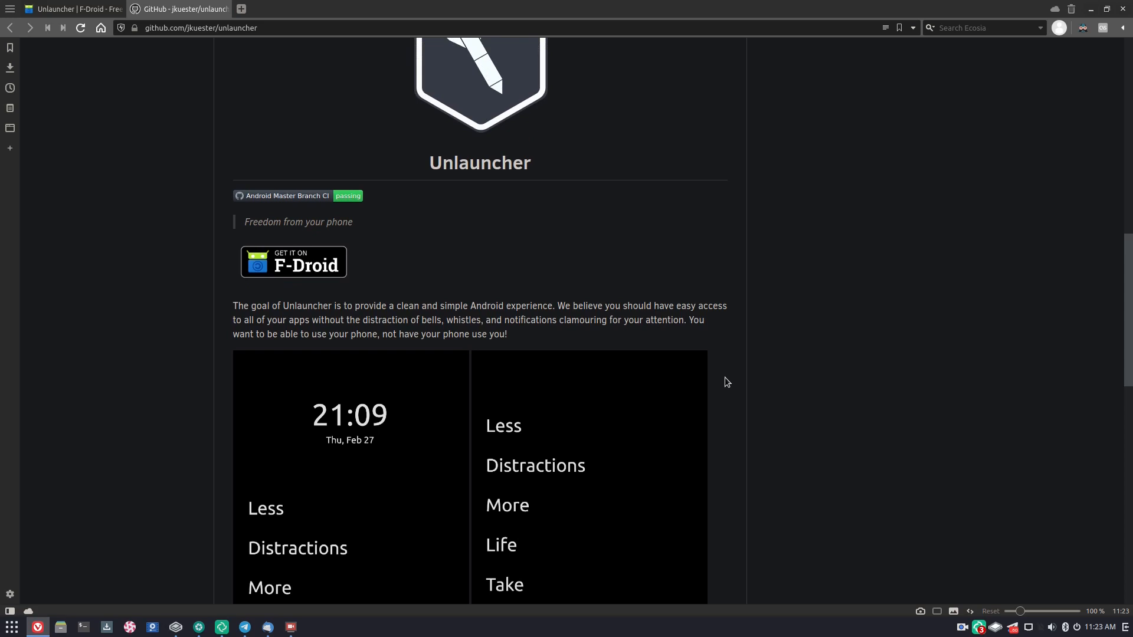
mouse_move(708, 374)
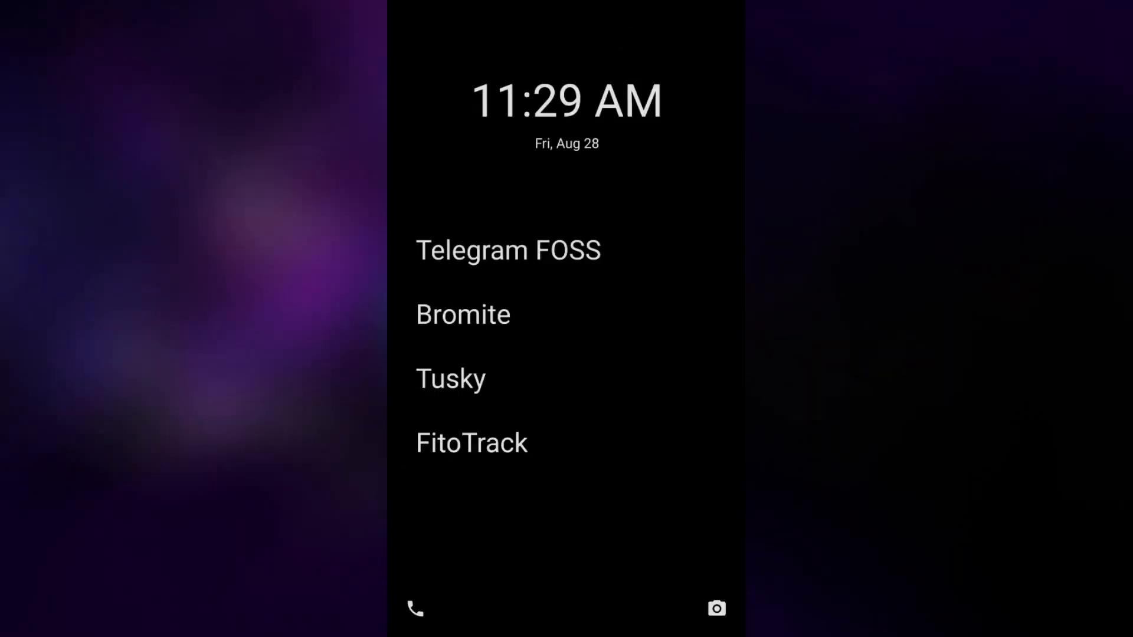
Toggle between the clock-and-four-apps home screen and the expanded eight pinned apps
scroll(up, 3)
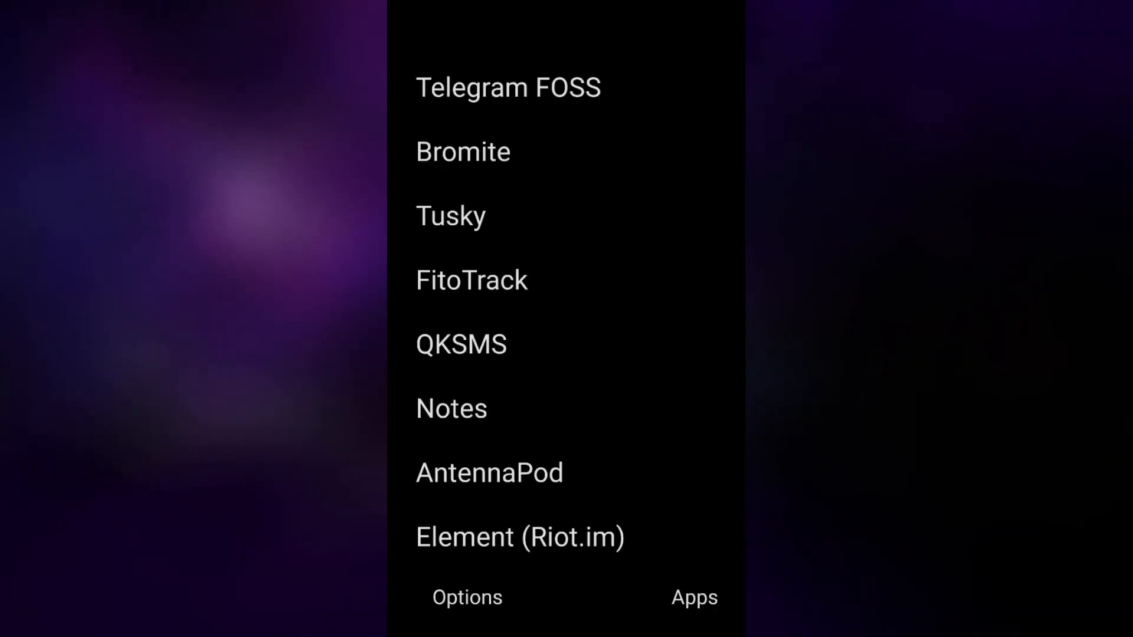
click(693, 598)
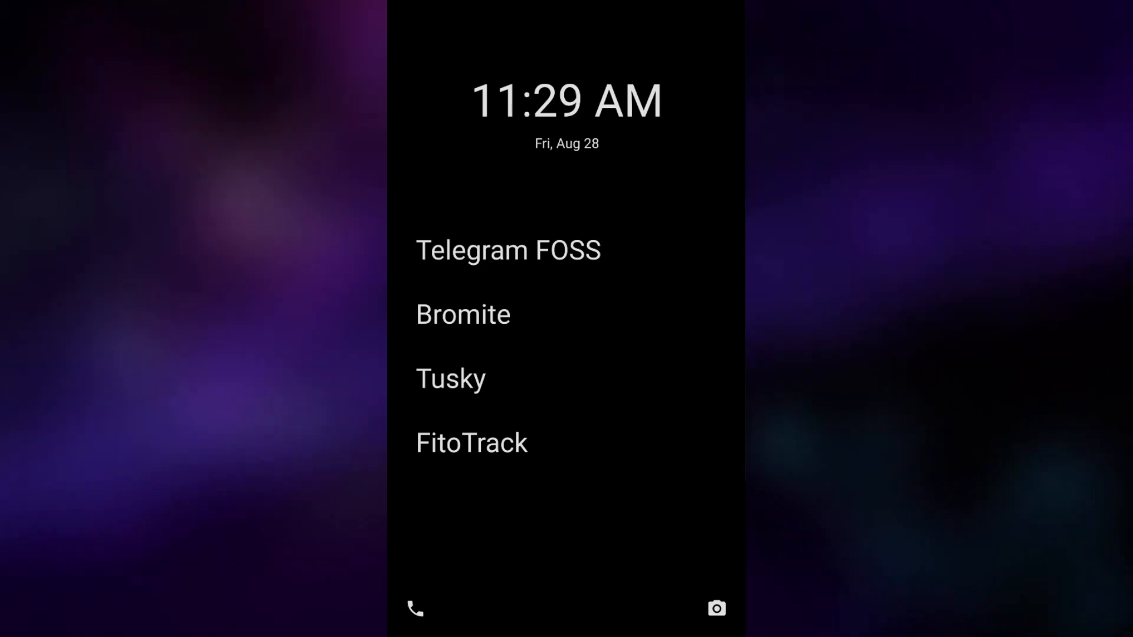
scroll(up, 3)
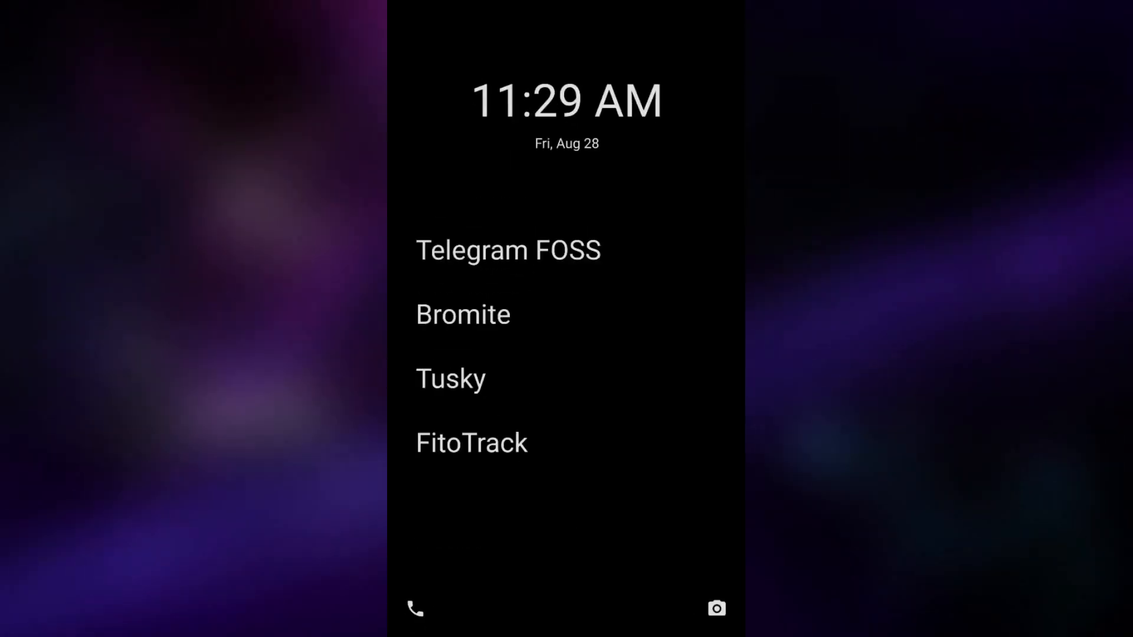
scroll(up, 3)
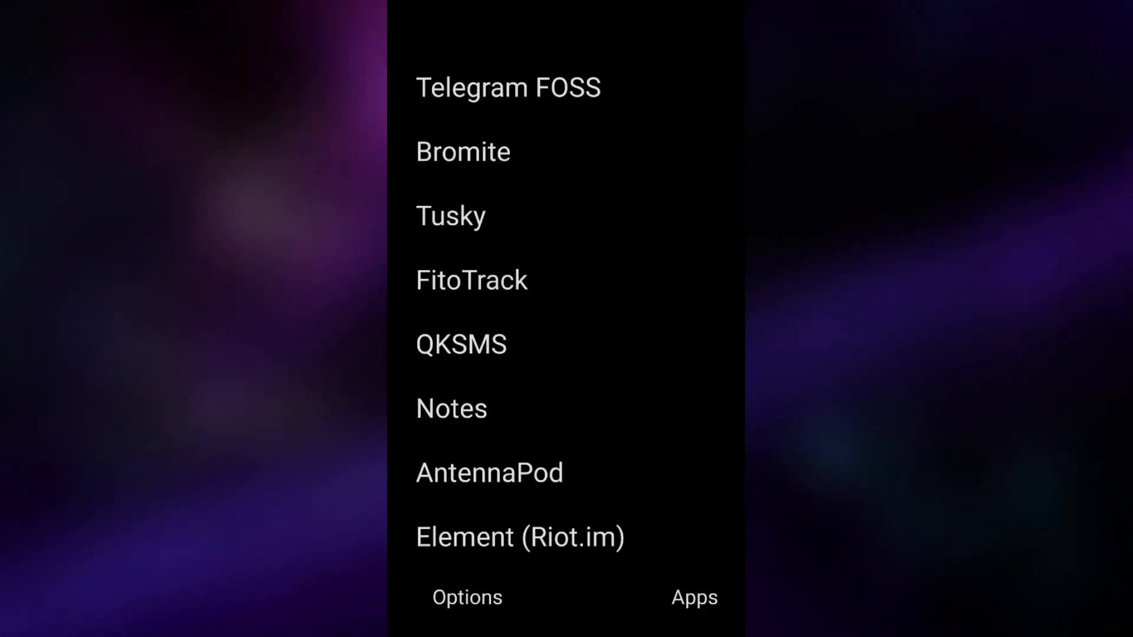
click(467, 597)
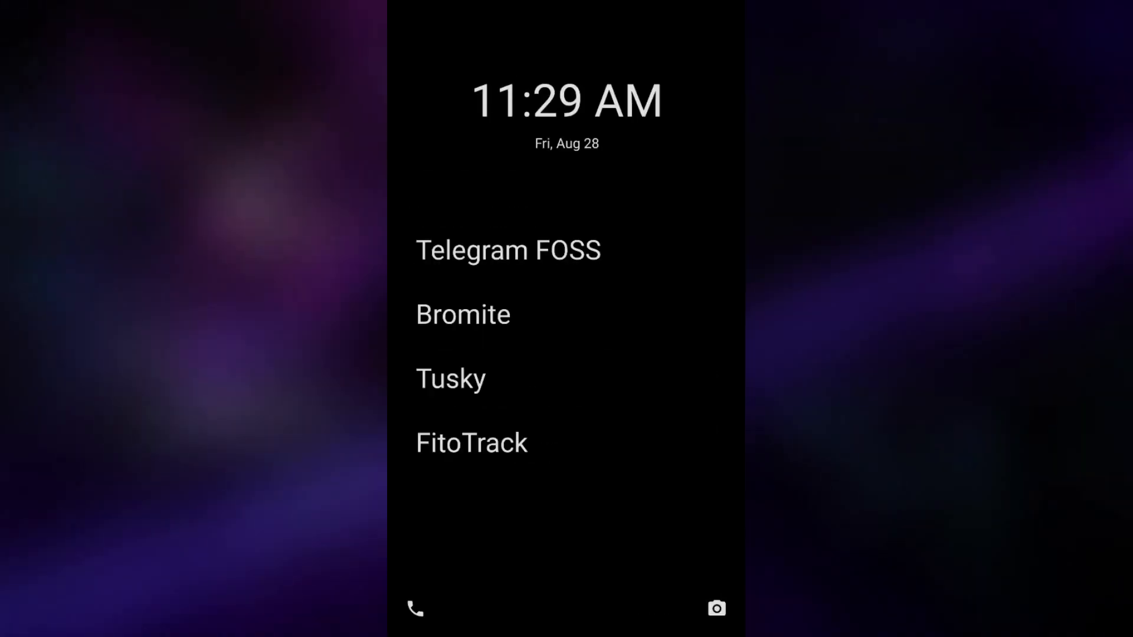
click(462, 314)
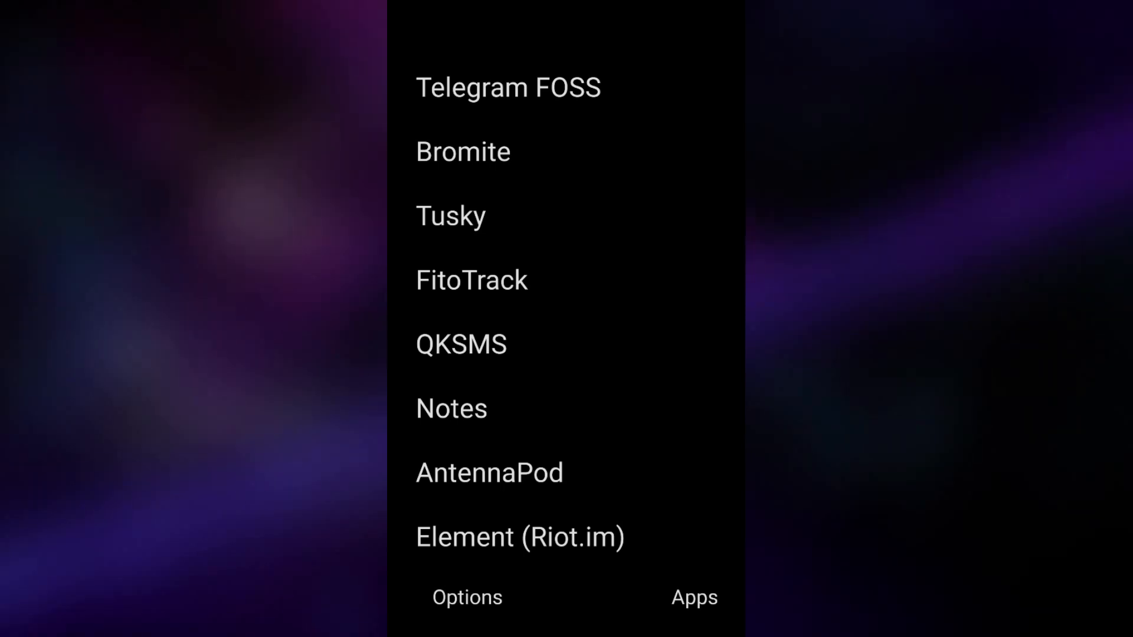
click(693, 598)
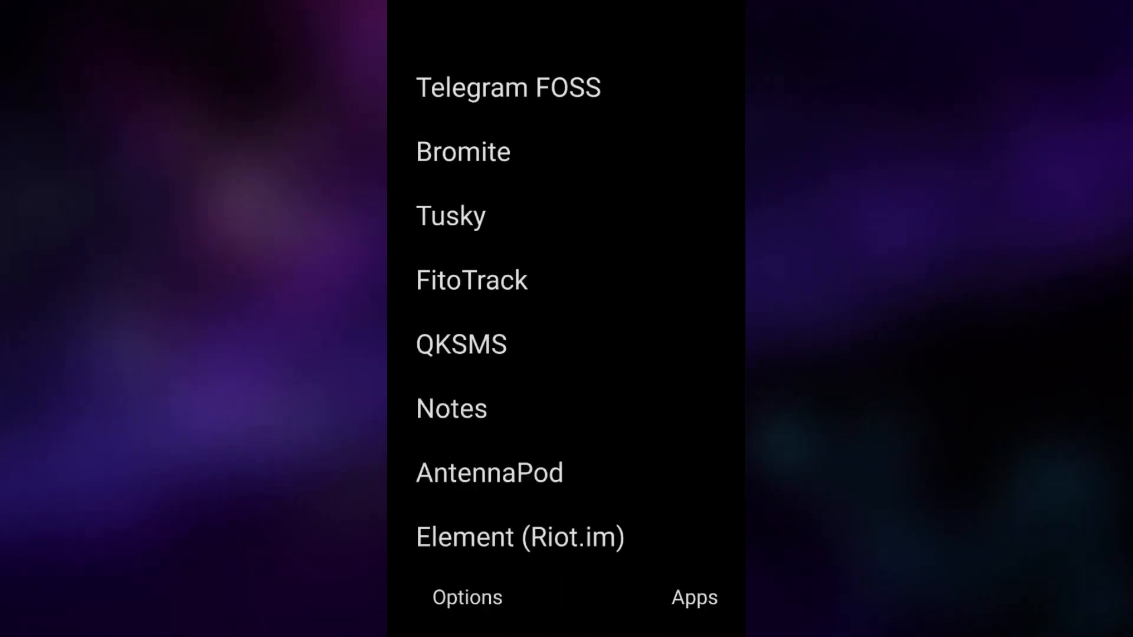
From Options, try the slate grey, pale mint and pink themes, then return to the apps
click(467, 597)
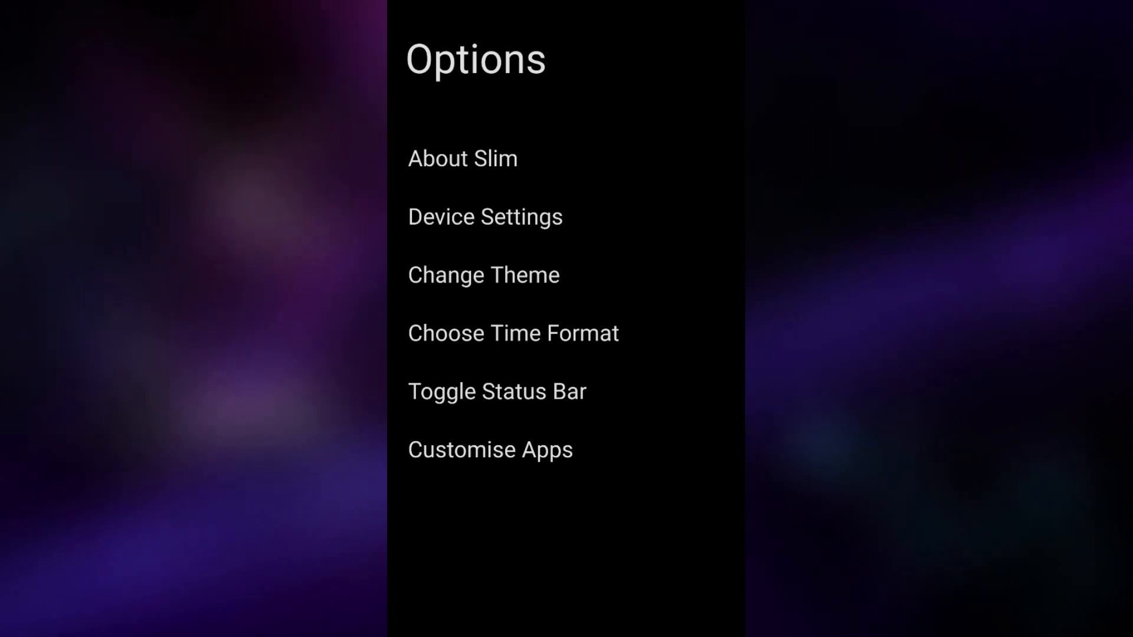
click(482, 275)
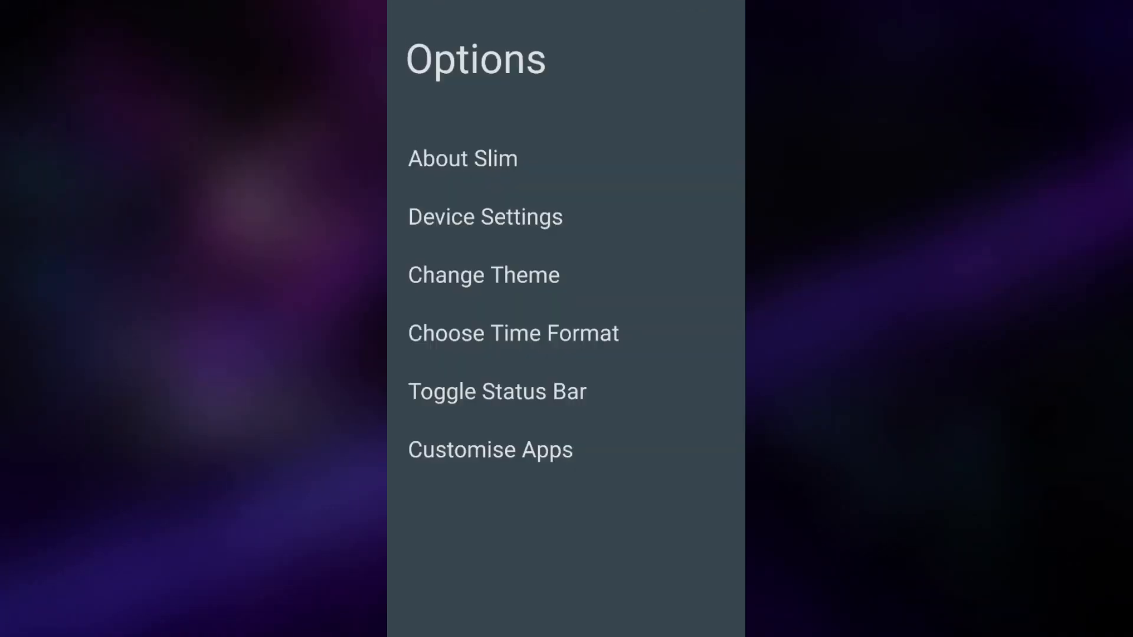
click(482, 275)
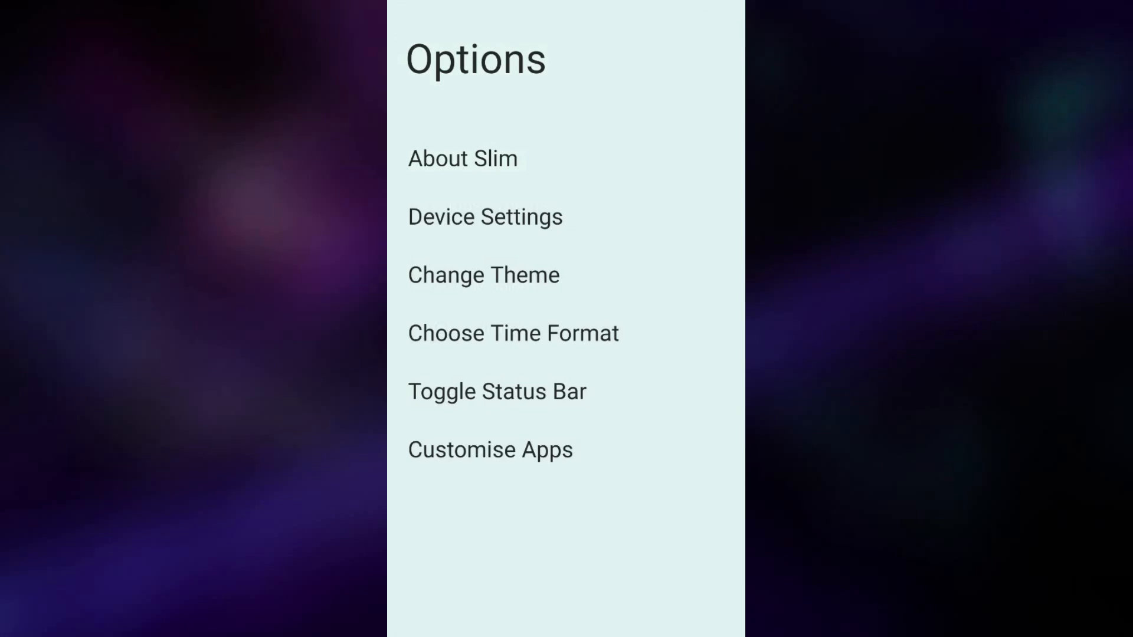
click(483, 275)
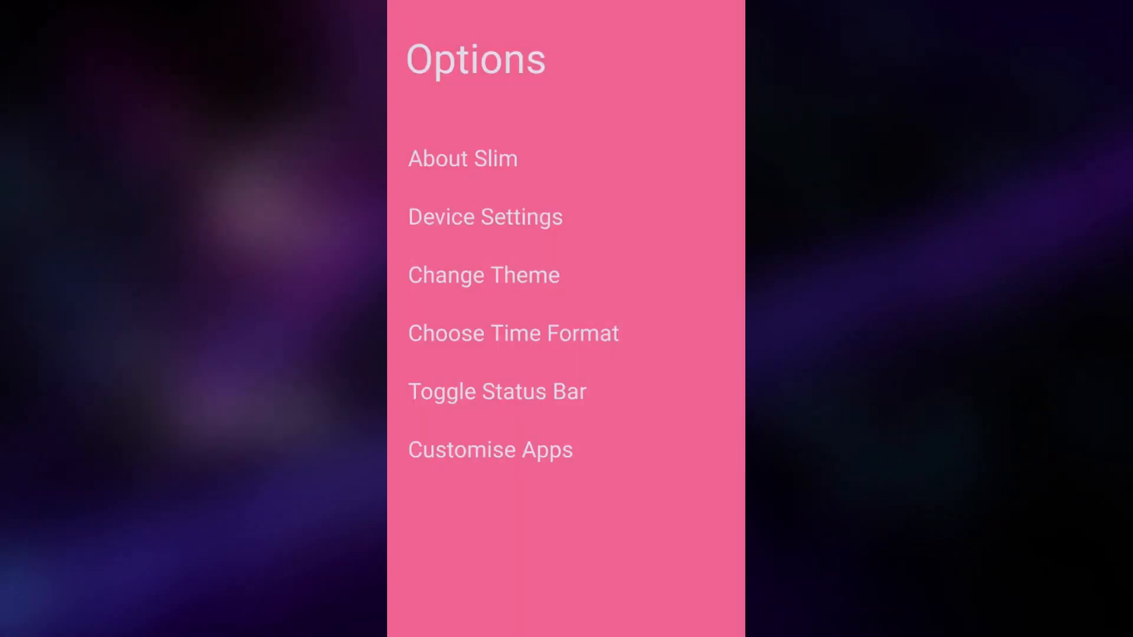
click(490, 449)
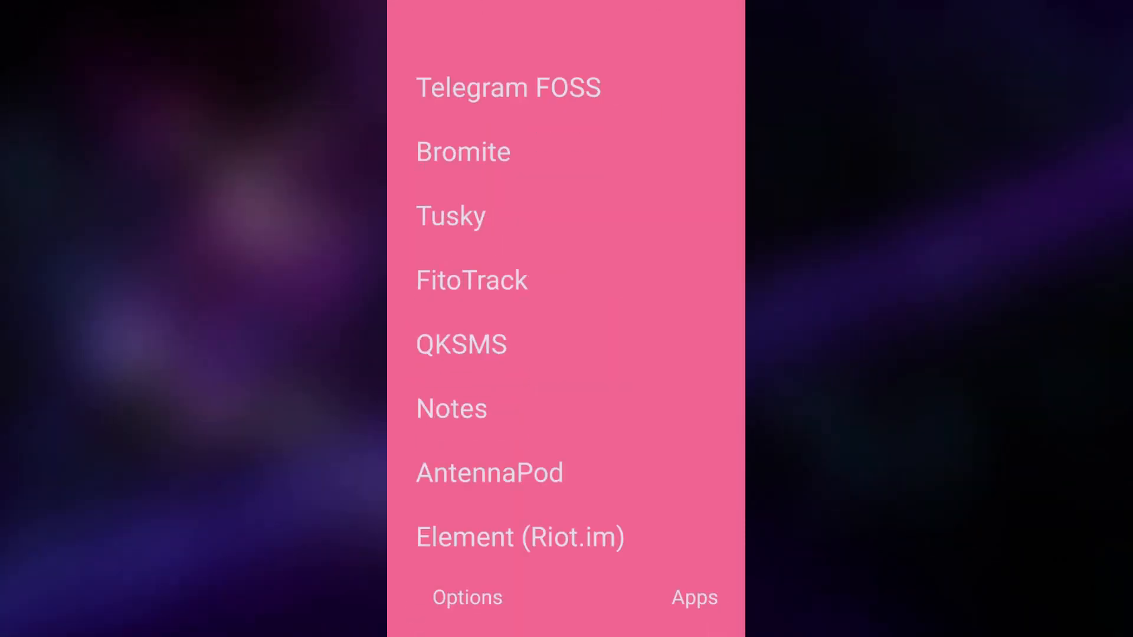
Reopen Options, try the pale pink theme, then apply slate grey
click(466, 598)
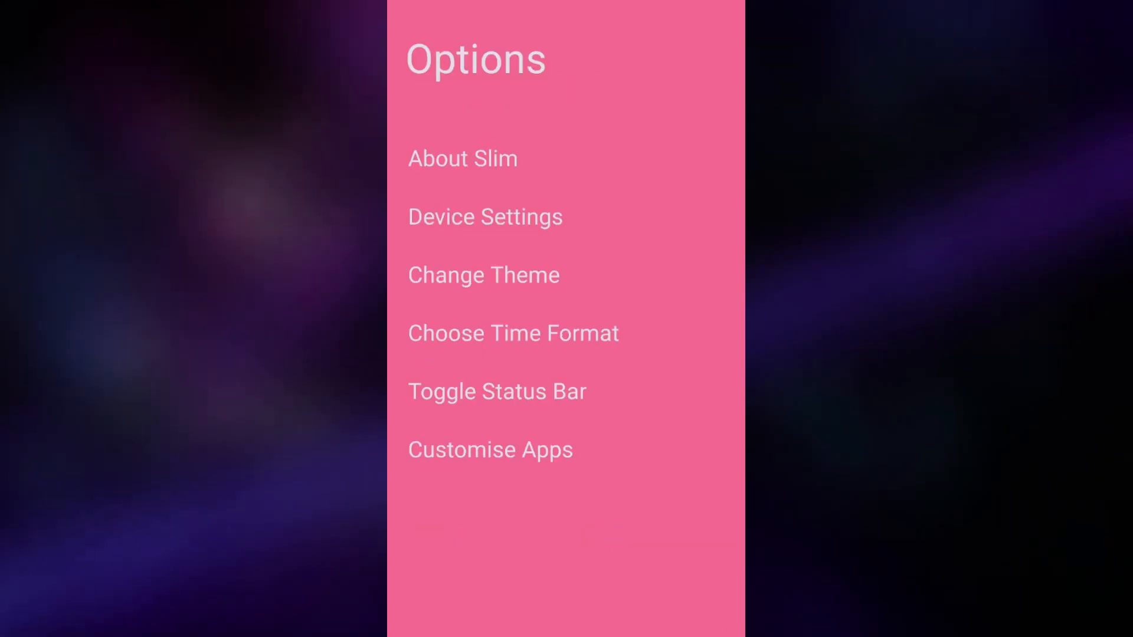
click(484, 275)
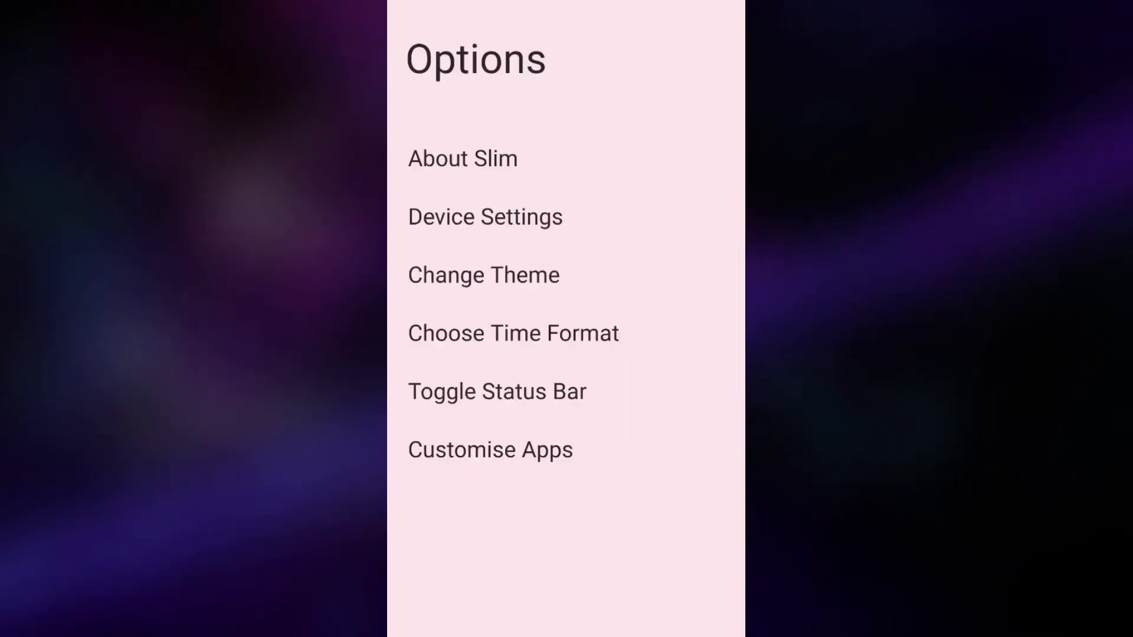
click(483, 274)
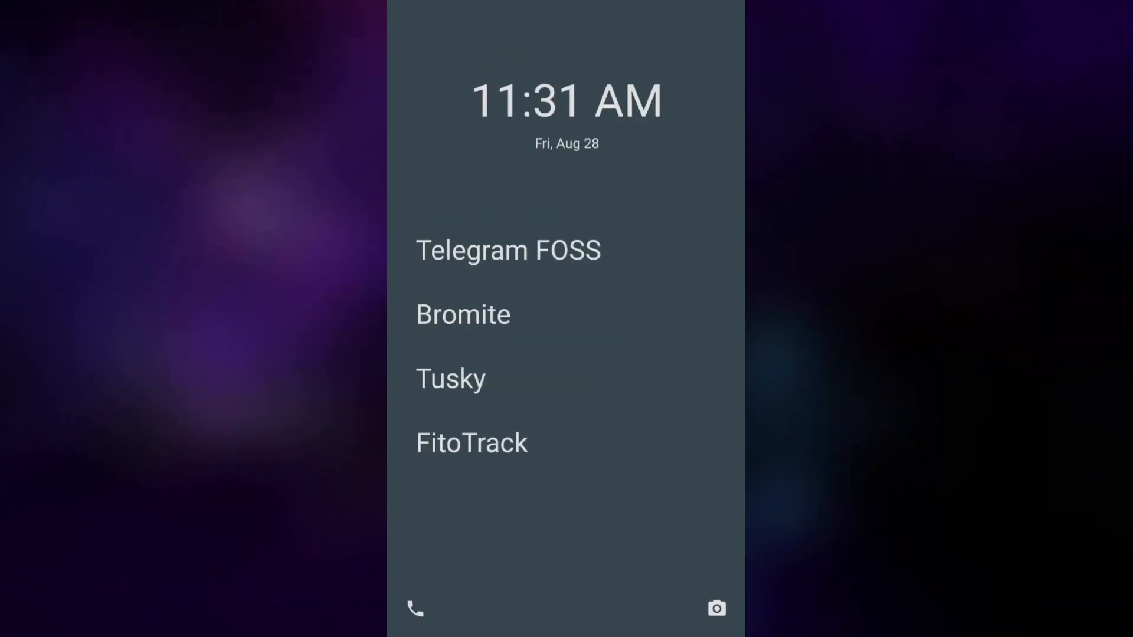
Swipe between the four-app home screen and the eight-app list in slate grey
scroll(up, 3)
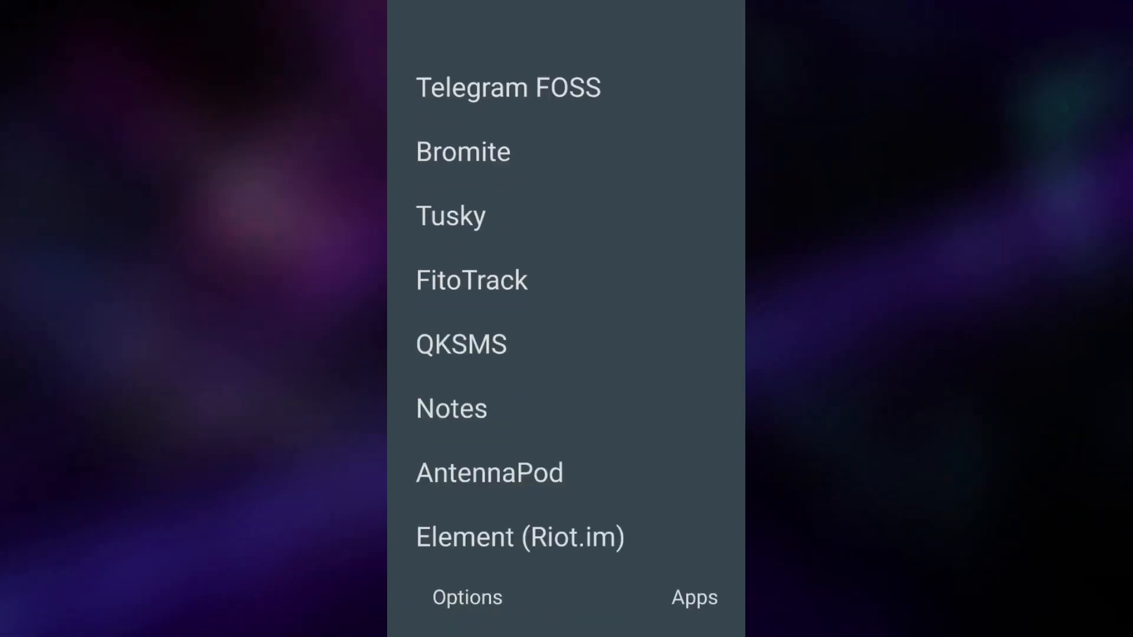
scroll(down, 3)
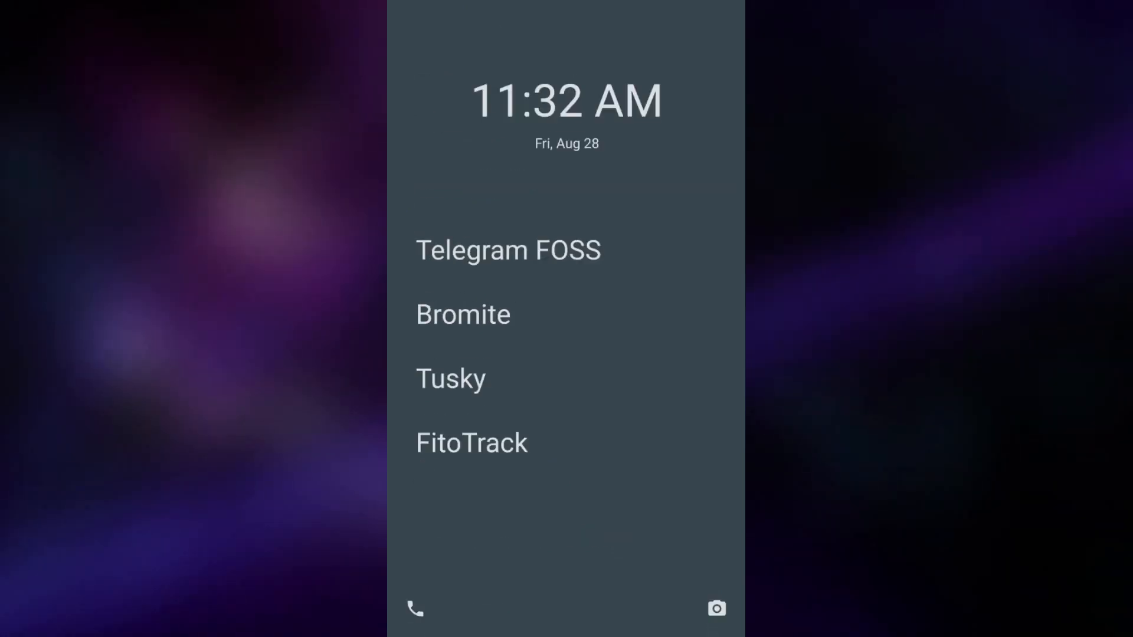
scroll(up, 3)
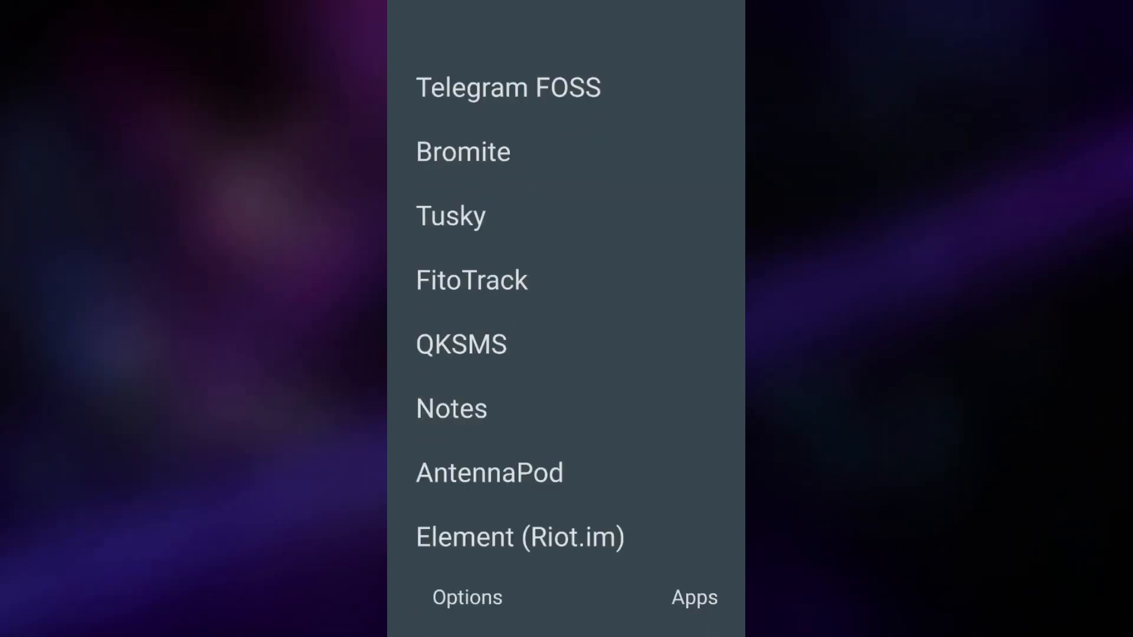